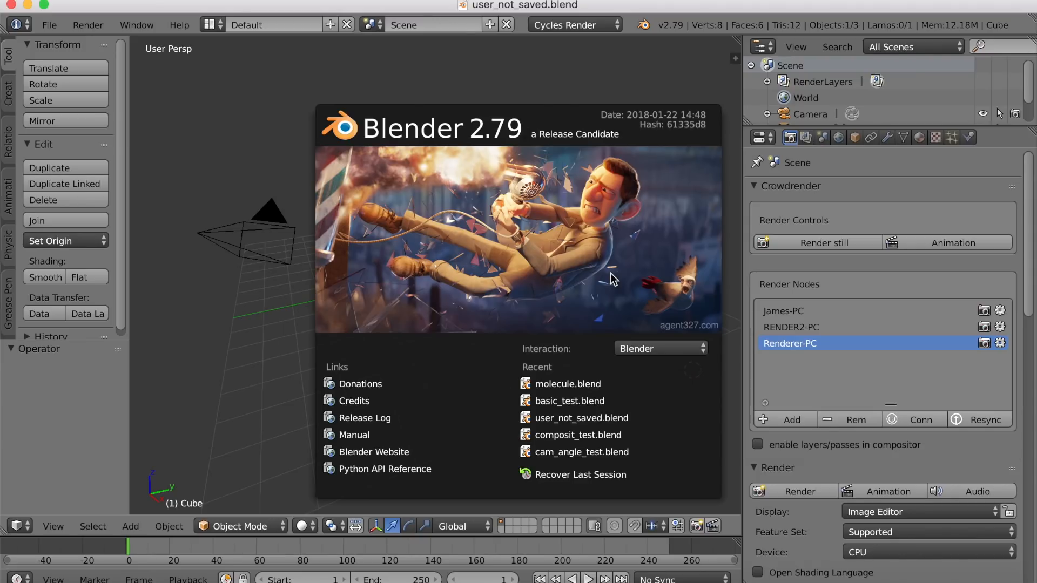
Dismiss the Blender 2.79 splash screen to reveal the cube scene.
{"action": "left_click", "coordinate": [609, 268]}
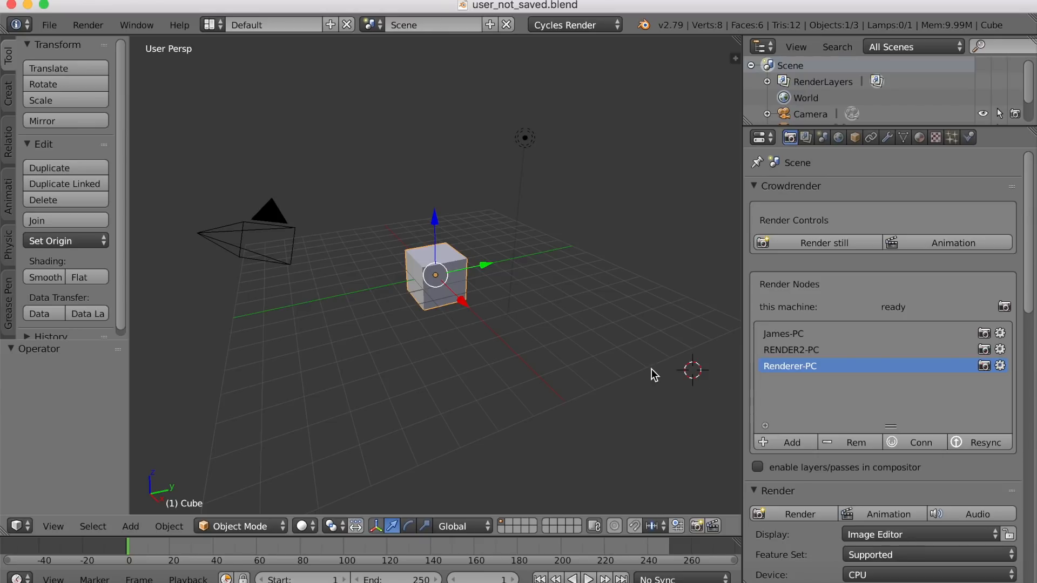
{"action": "mouse_move", "coordinate": [822, 390]}
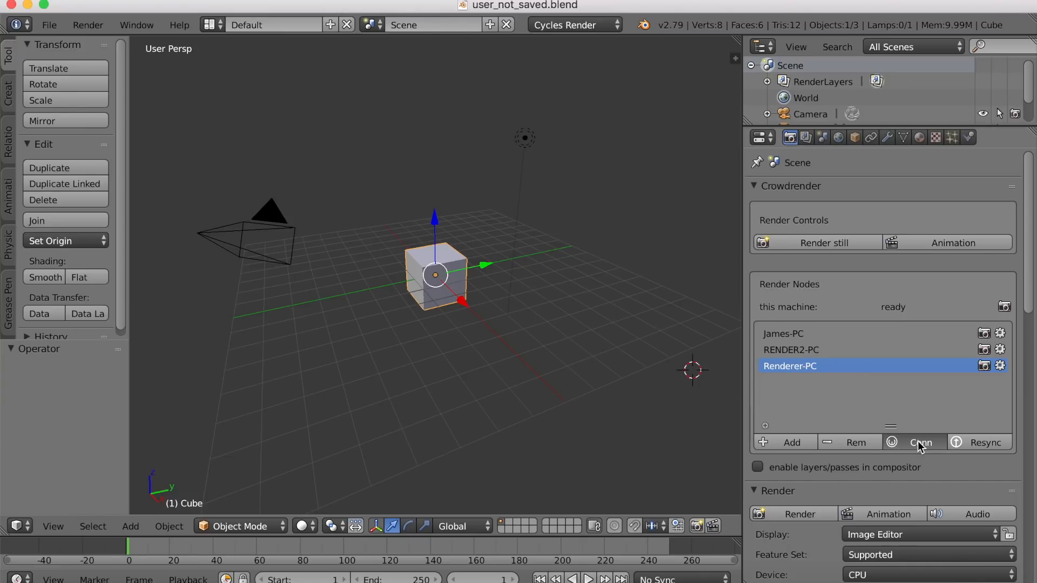
Connect to the render nodes and add RENDER3-PC by IP address 192.168.1.11.
{"action": "left_click", "coordinate": [920, 442]}
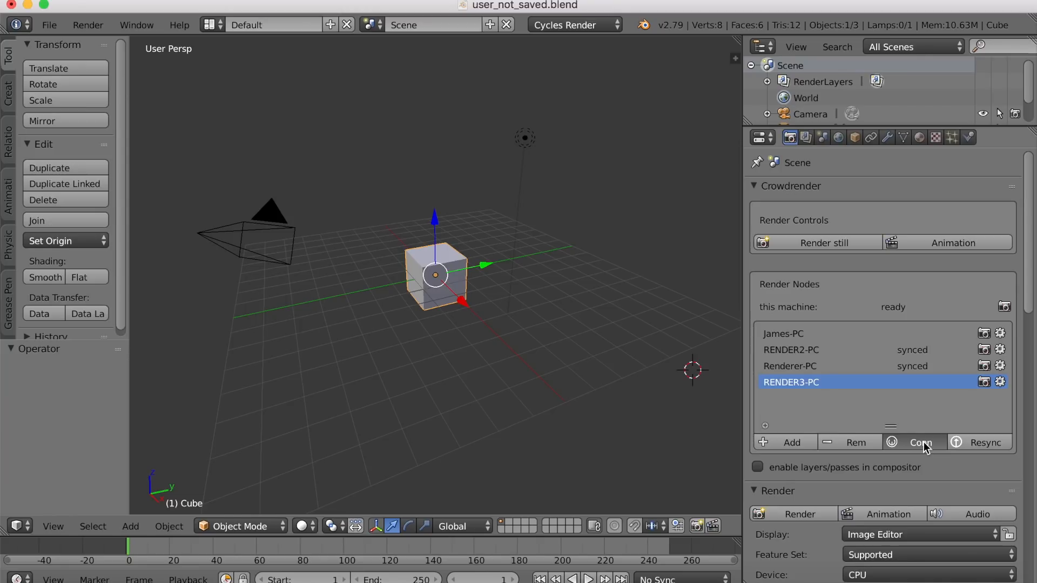
{"action": "left_click", "coordinate": [919, 442]}
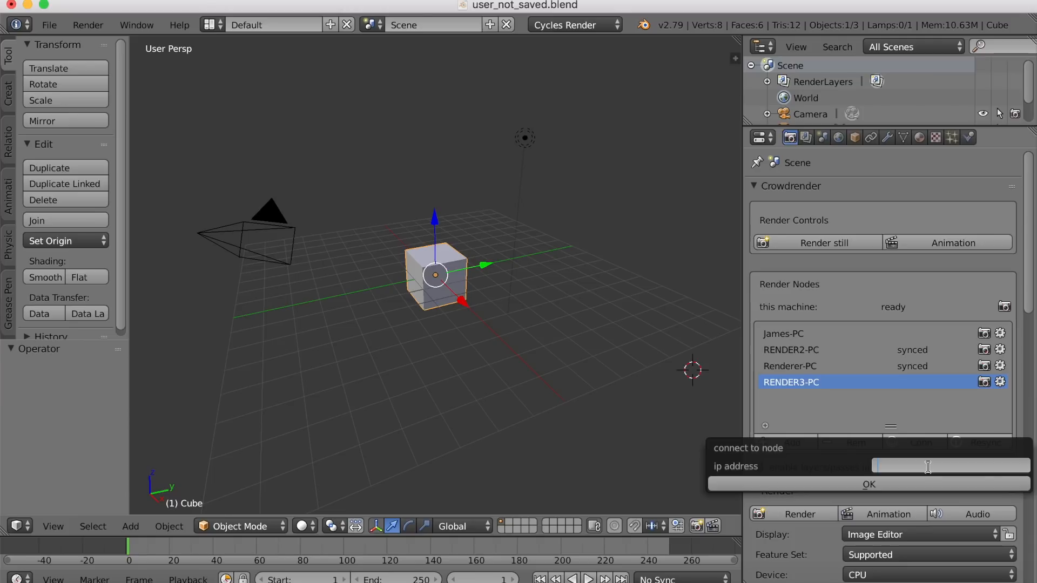
{"action": "type", "text": "192.168.1.11"}
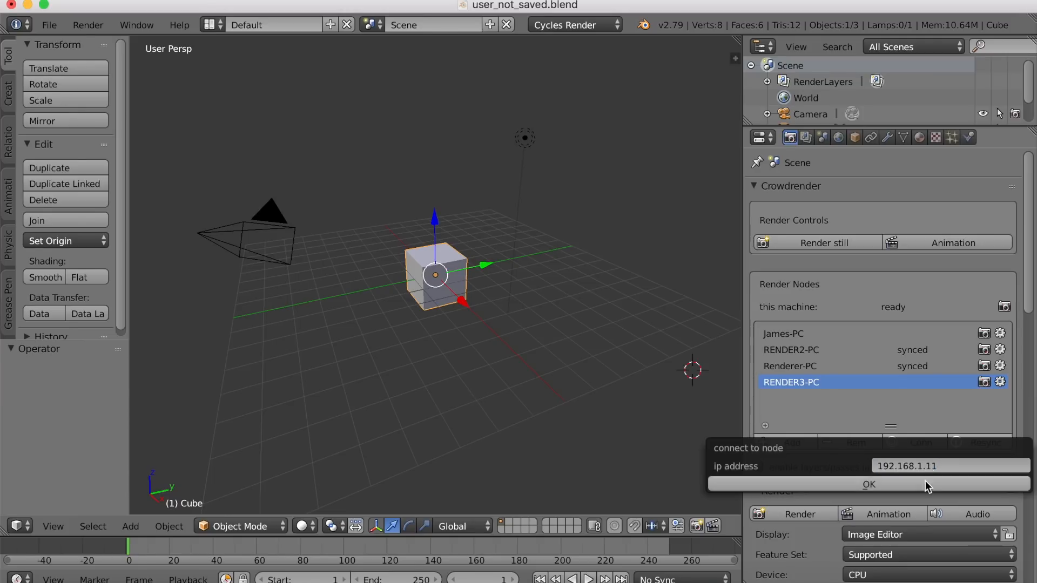
{"action": "left_click", "coordinate": [869, 484]}
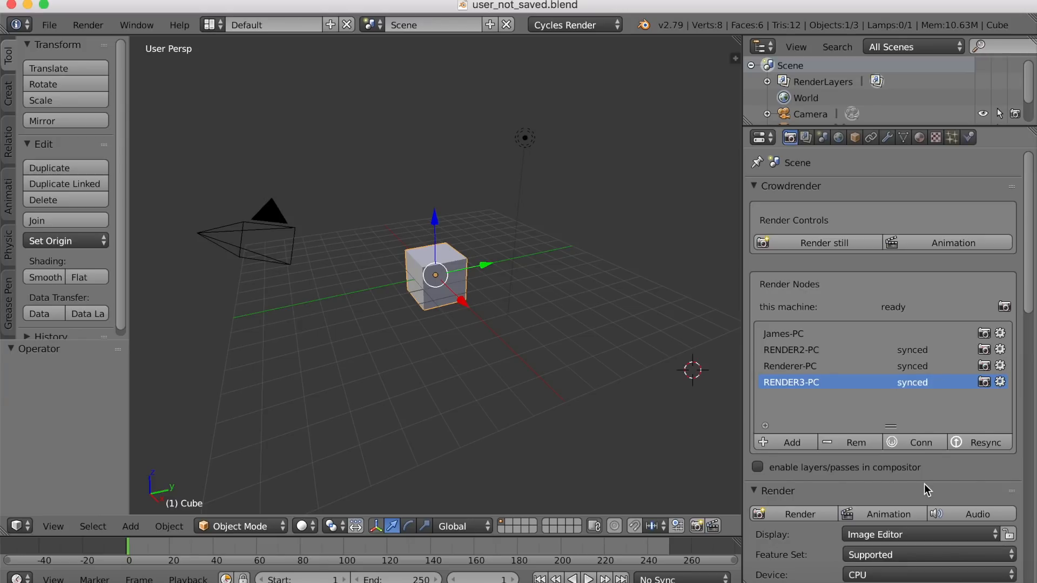
{"action": "mouse_move", "coordinate": [666, 374]}
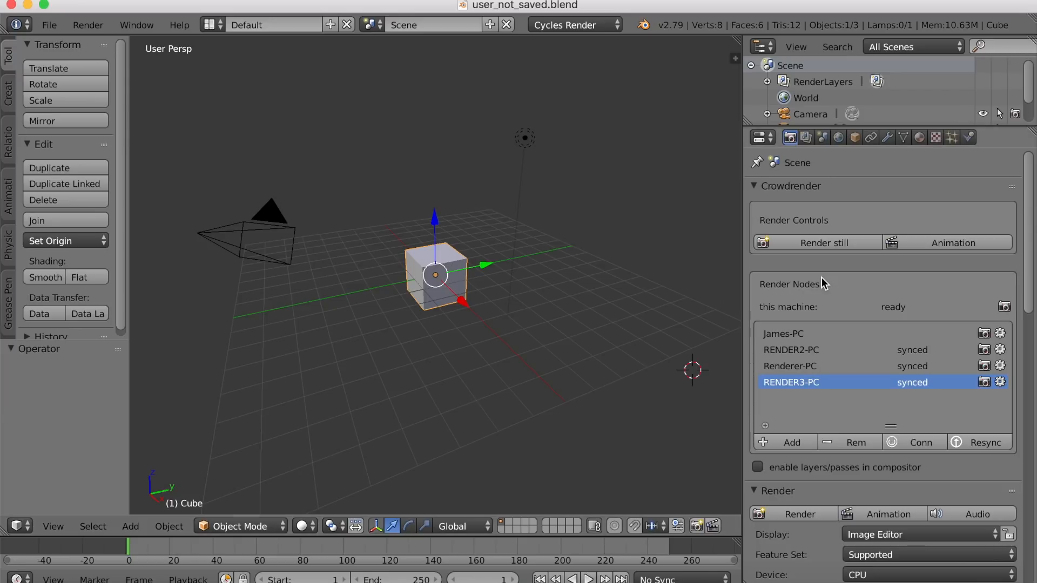
{"action": "mouse_move", "coordinate": [883, 324]}
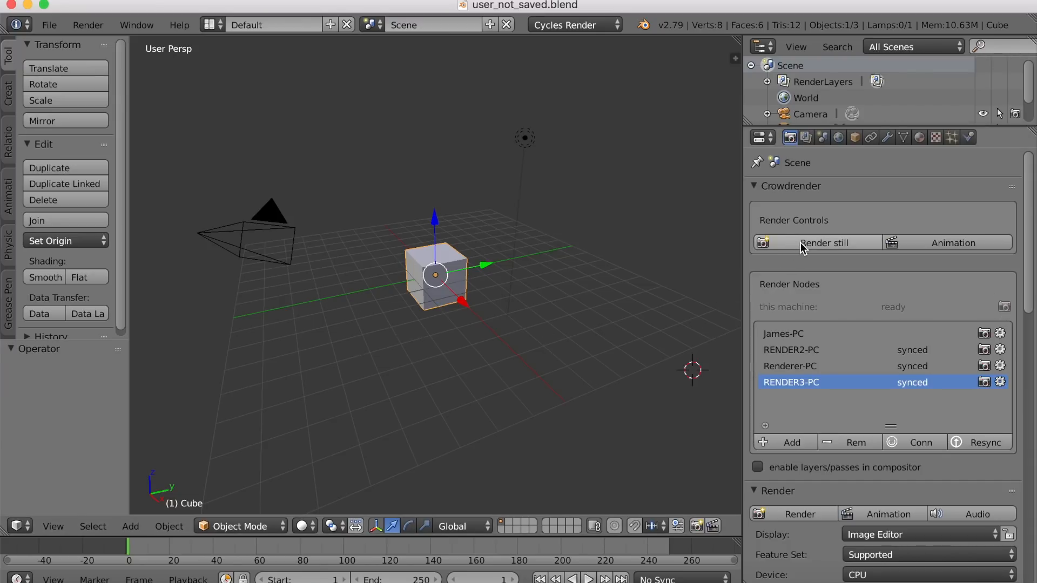
Render a Crowdrender still of the cube across the connected nodes.
{"action": "left_click", "coordinate": [824, 242]}
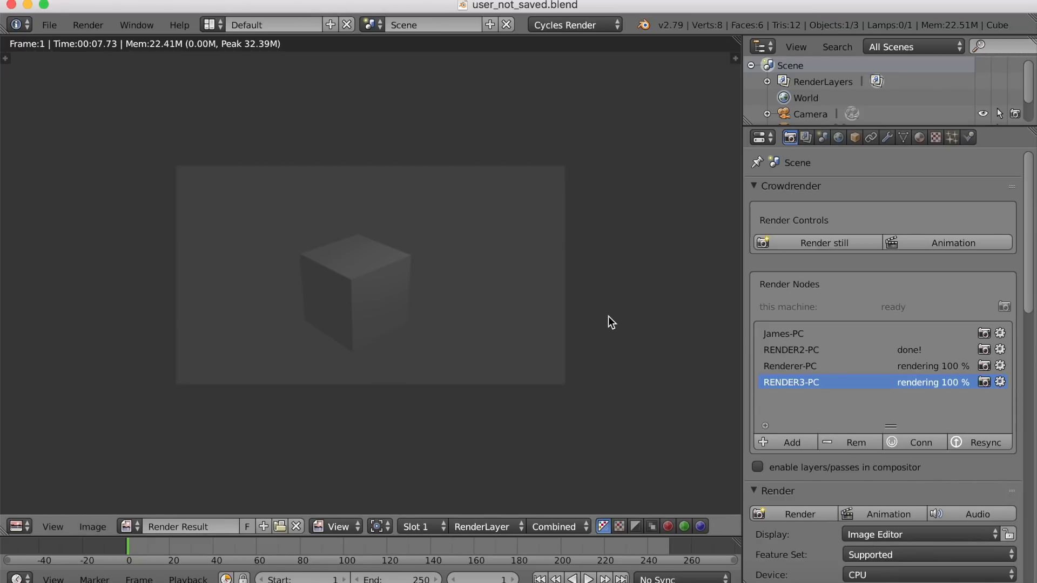
{"action": "mouse_move", "coordinate": [766, 273]}
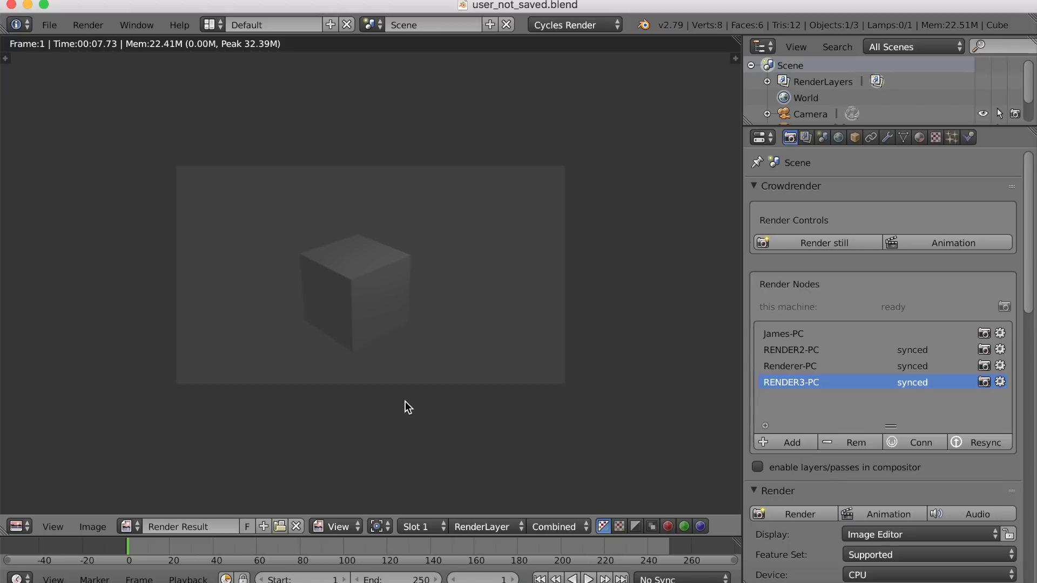
{"action": "mouse_move", "coordinate": [447, 406]}
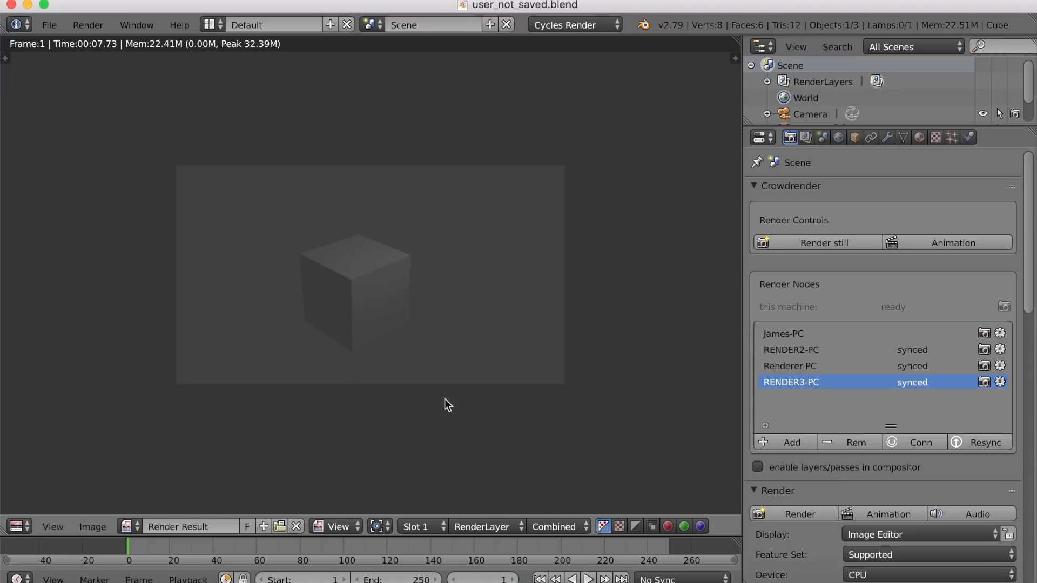
{"action": "mouse_move", "coordinate": [516, 274]}
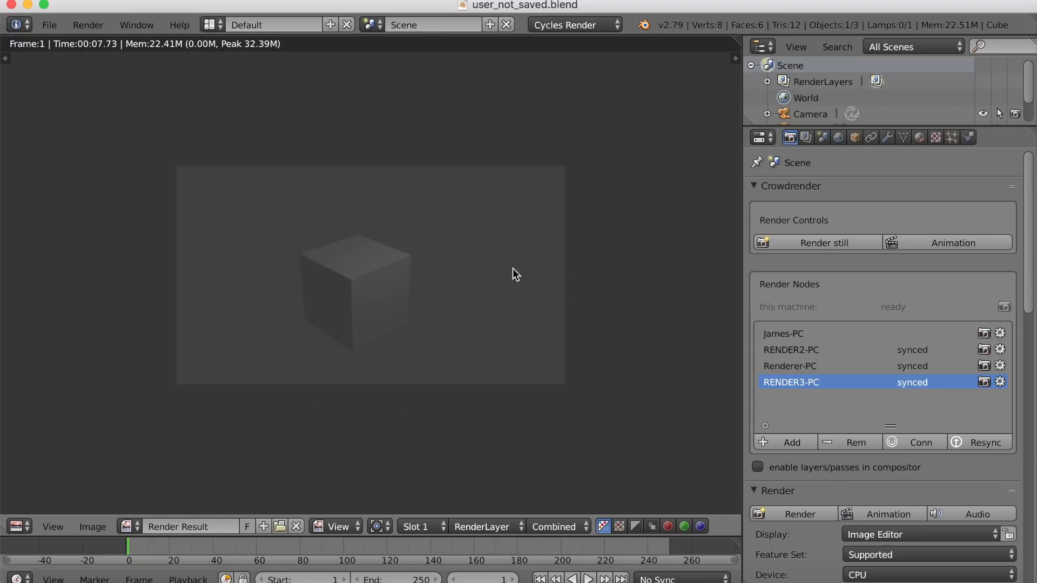
{"action": "mouse_move", "coordinate": [473, 306]}
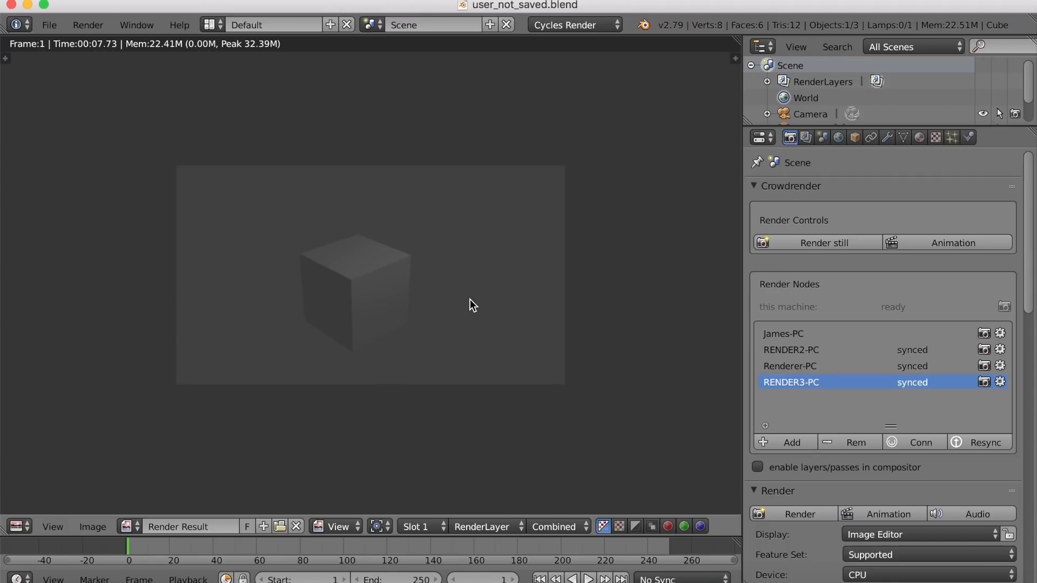
{"action": "mouse_move", "coordinate": [560, 321]}
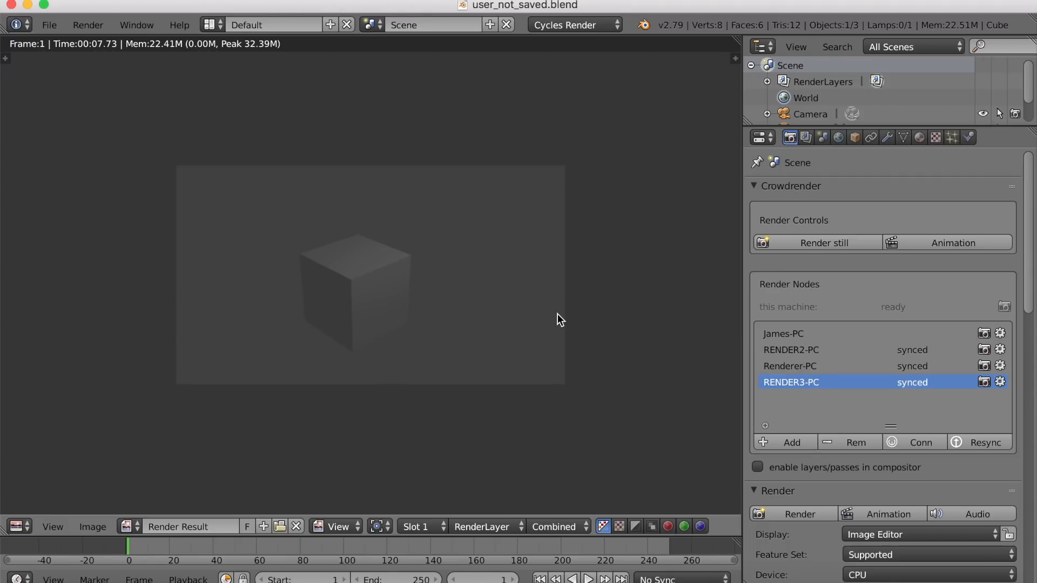
{"action": "mouse_move", "coordinate": [976, 290]}
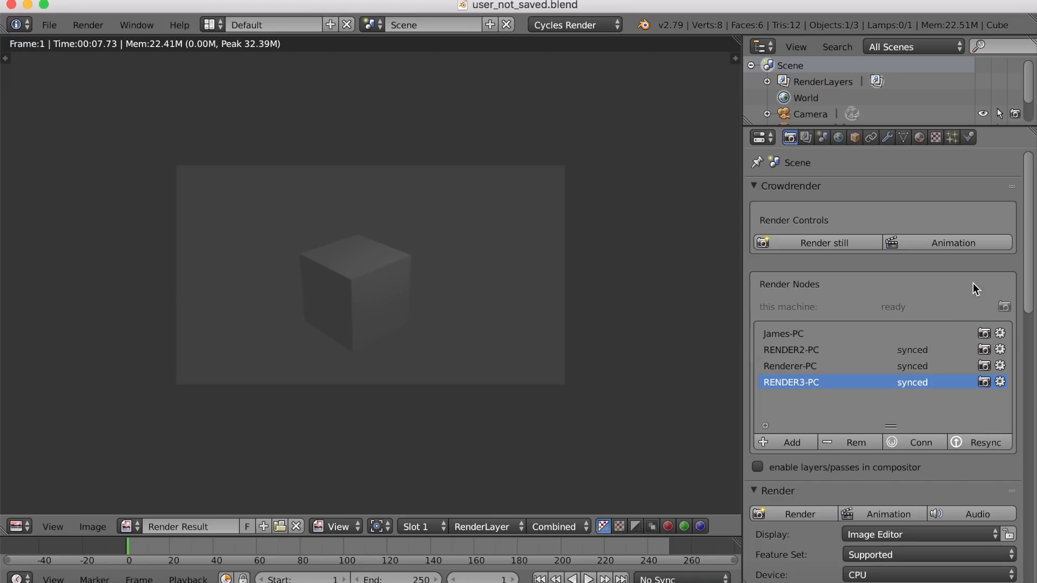
{"action": "mouse_move", "coordinate": [651, 293]}
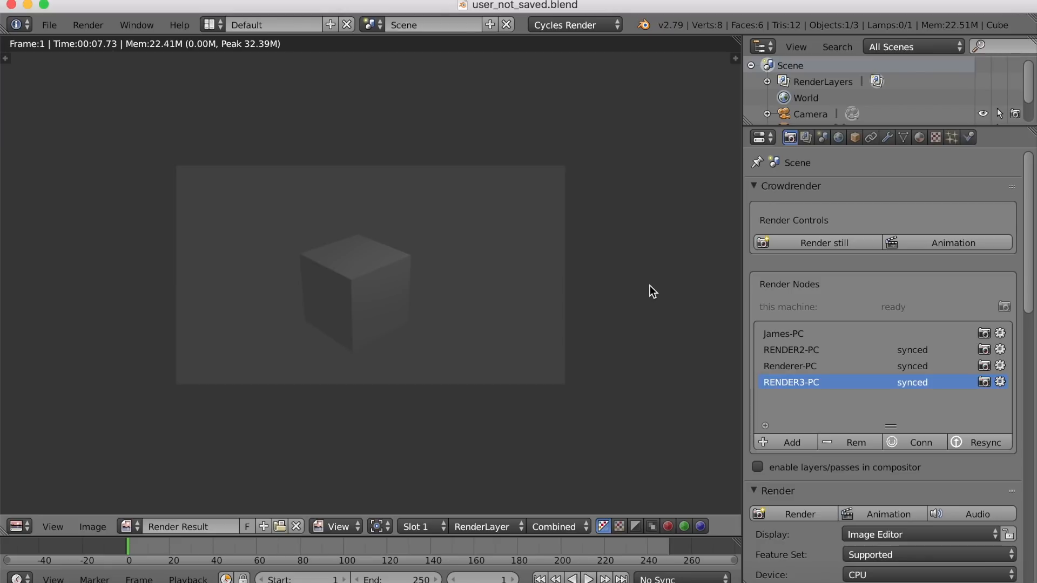
{"action": "mouse_move", "coordinate": [567, 286]}
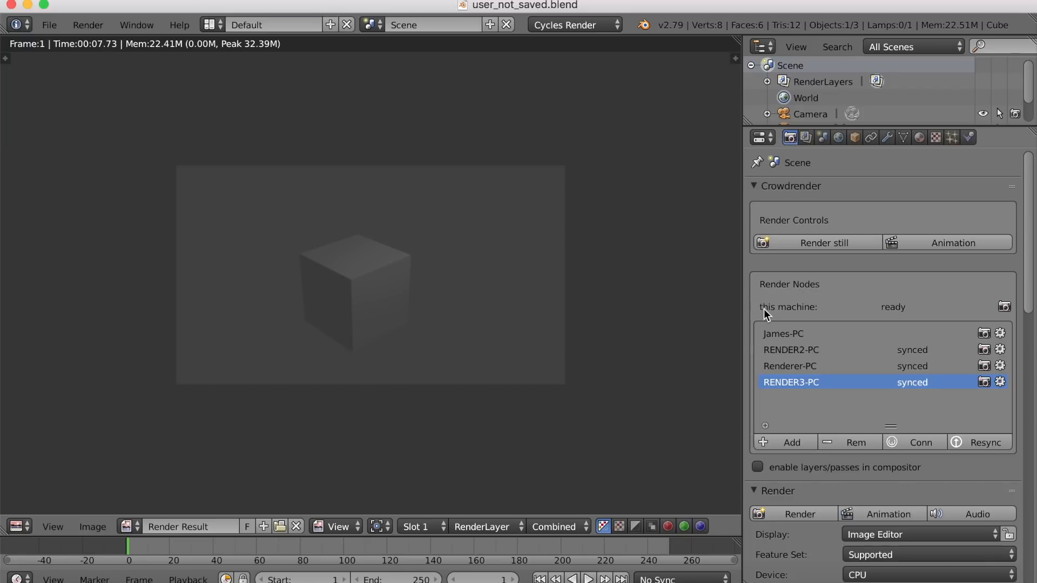
Inspect RENDER2-PC's tile settings, then set RENDER3-PC's tile size to 128.
{"action": "left_click", "coordinate": [1000, 350]}
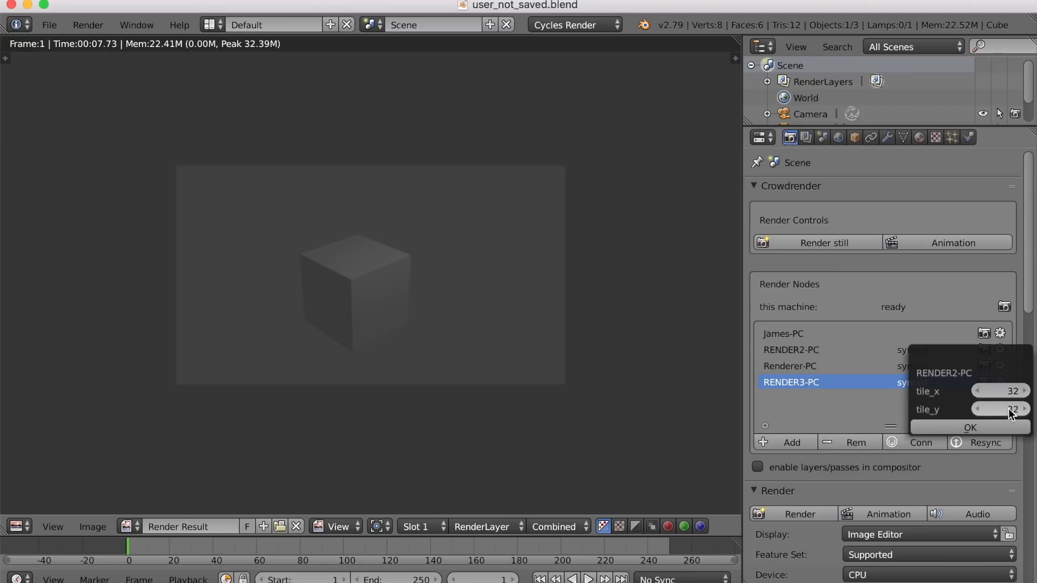
{"action": "left_click", "coordinate": [970, 427]}
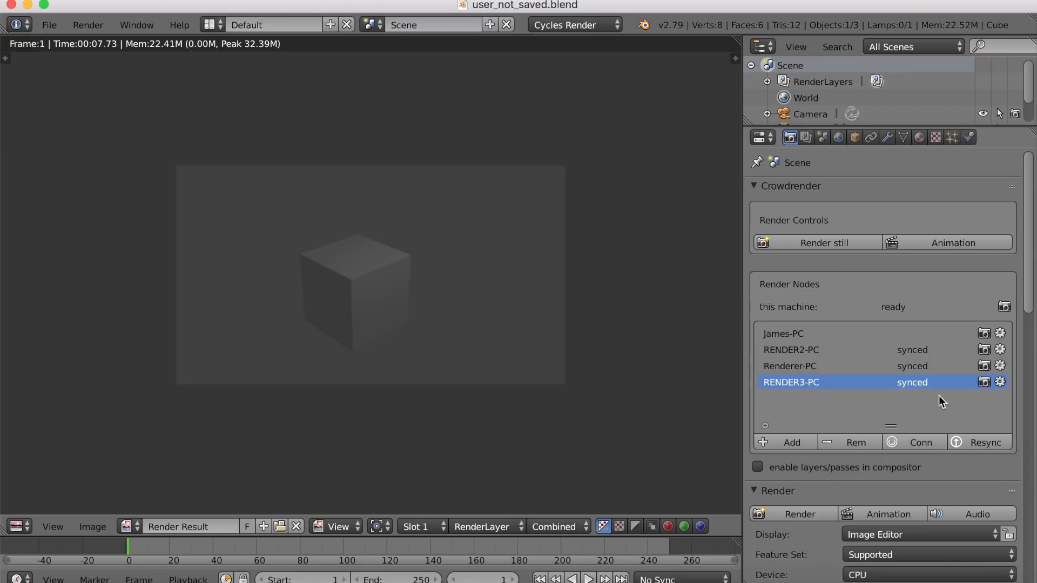
{"action": "left_click", "coordinate": [1000, 382]}
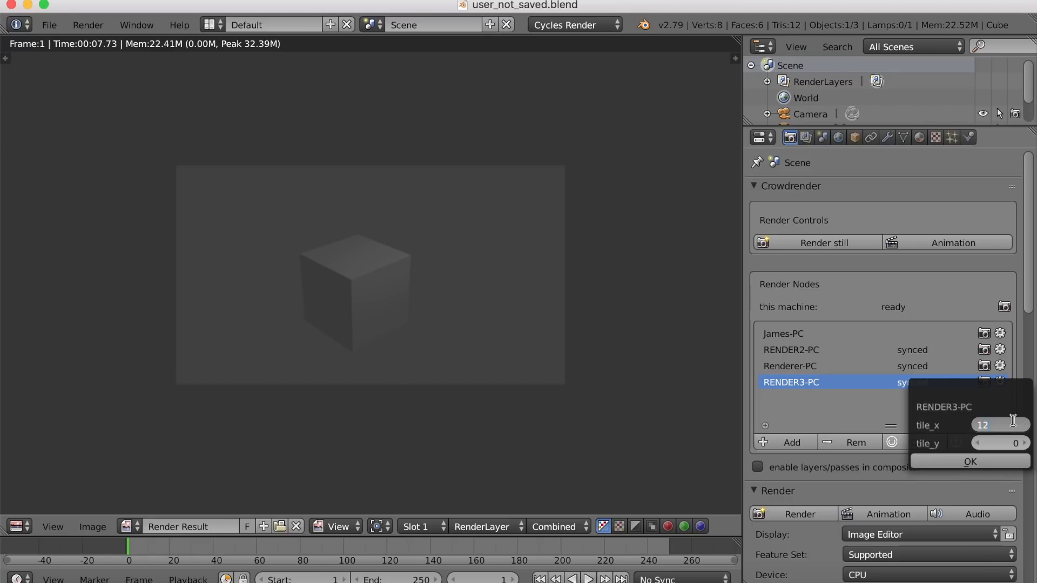
{"action": "type", "text": "128"}
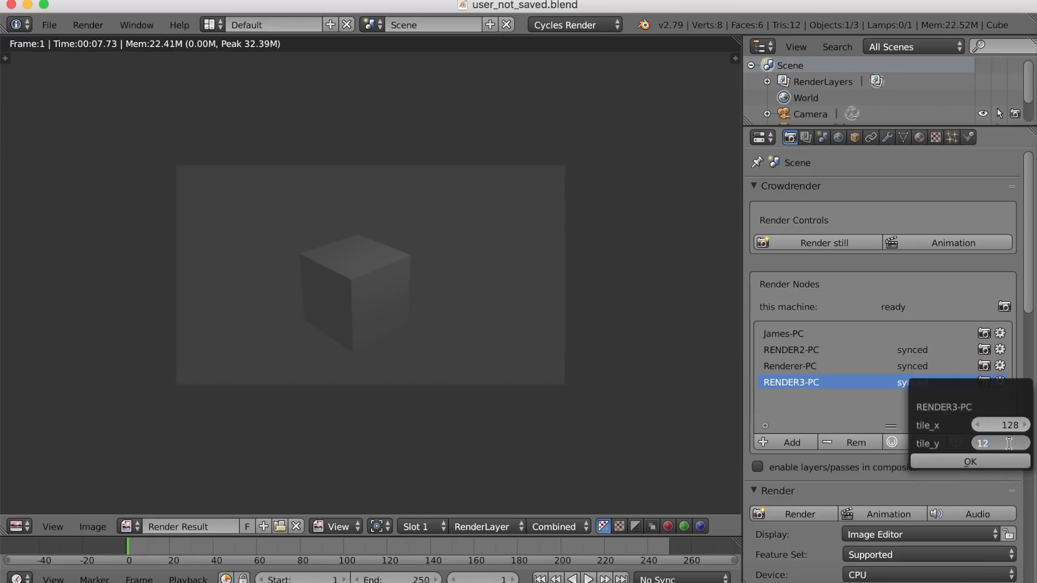
{"action": "left_click", "coordinate": [970, 461]}
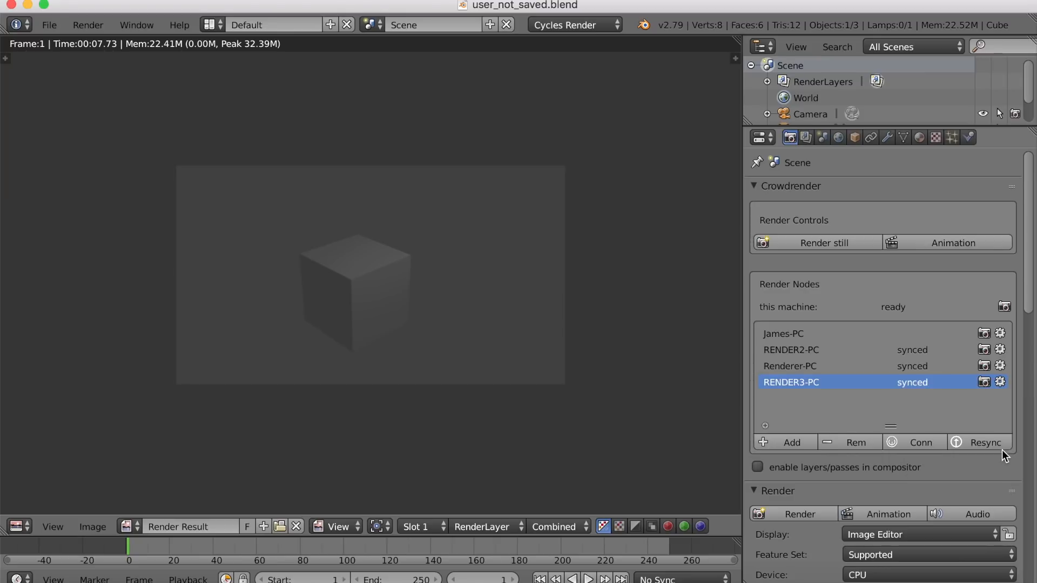
{"action": "mouse_move", "coordinate": [985, 383]}
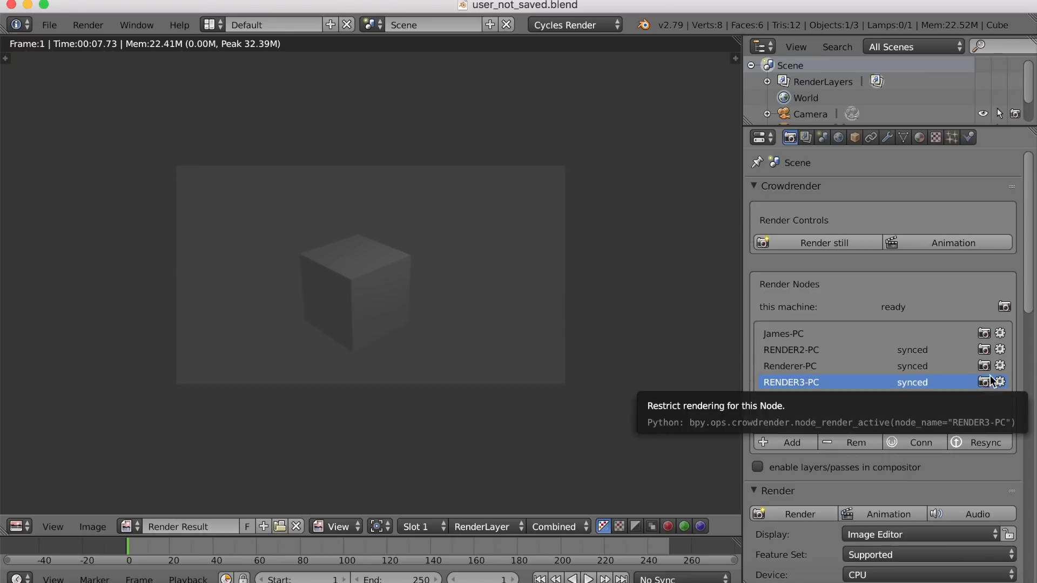
Reopen and confirm the node tile size settings again.
{"action": "left_click", "coordinate": [1000, 366]}
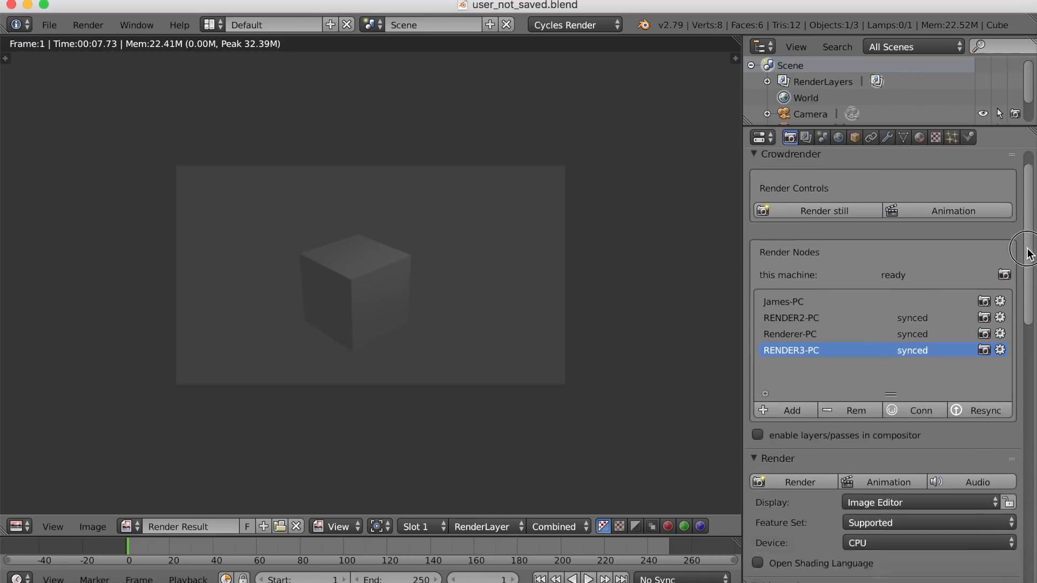
{"action": "left_click", "coordinate": [1000, 350]}
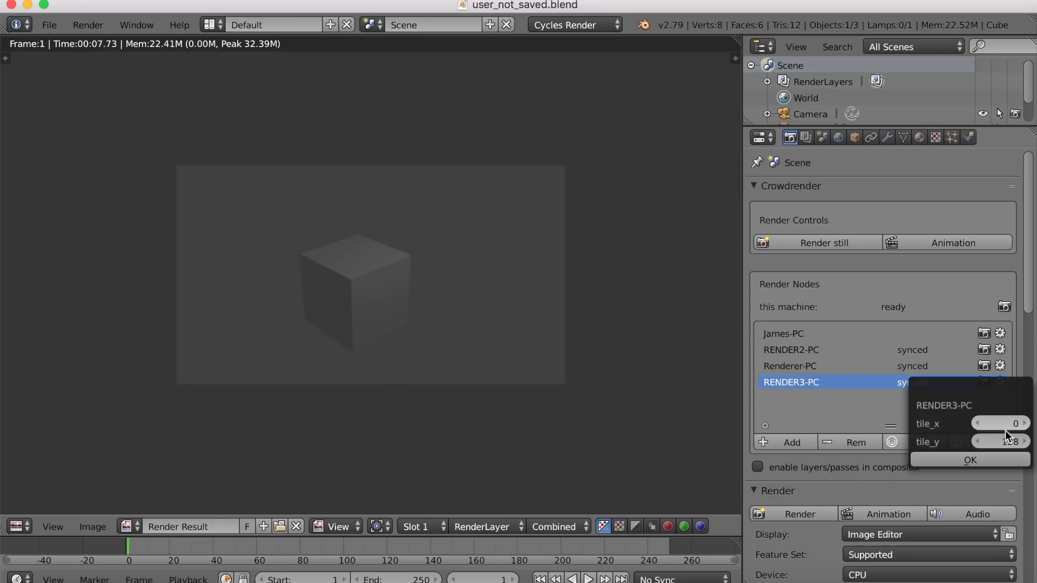
{"action": "left_click", "coordinate": [999, 442]}
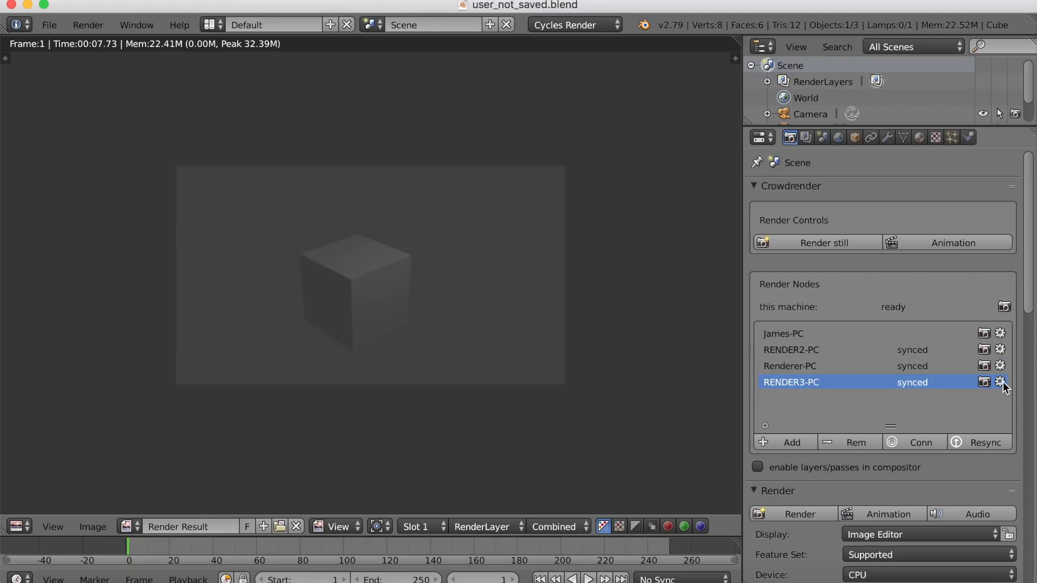
Return to the 3D view and render another cube still across all nodes.
{"action": "left_click", "coordinate": [18, 526]}
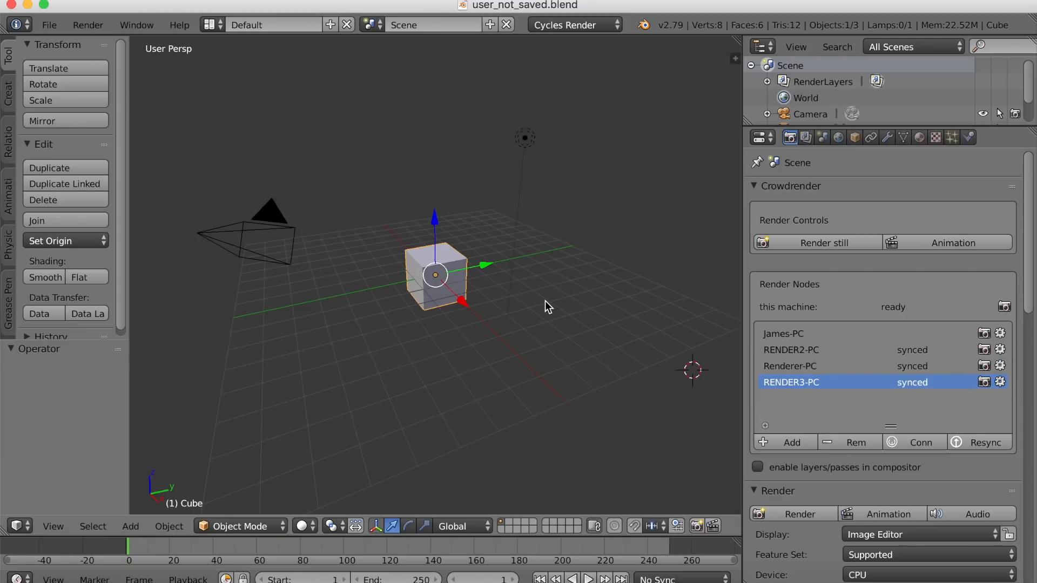
{"action": "mouse_move", "coordinate": [534, 332]}
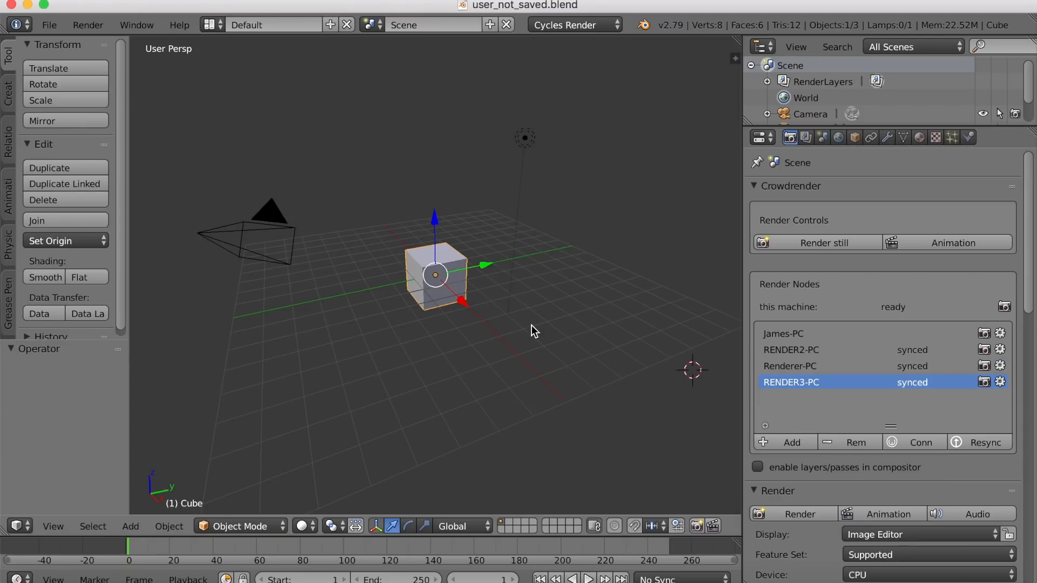
{"action": "mouse_move", "coordinate": [805, 345]}
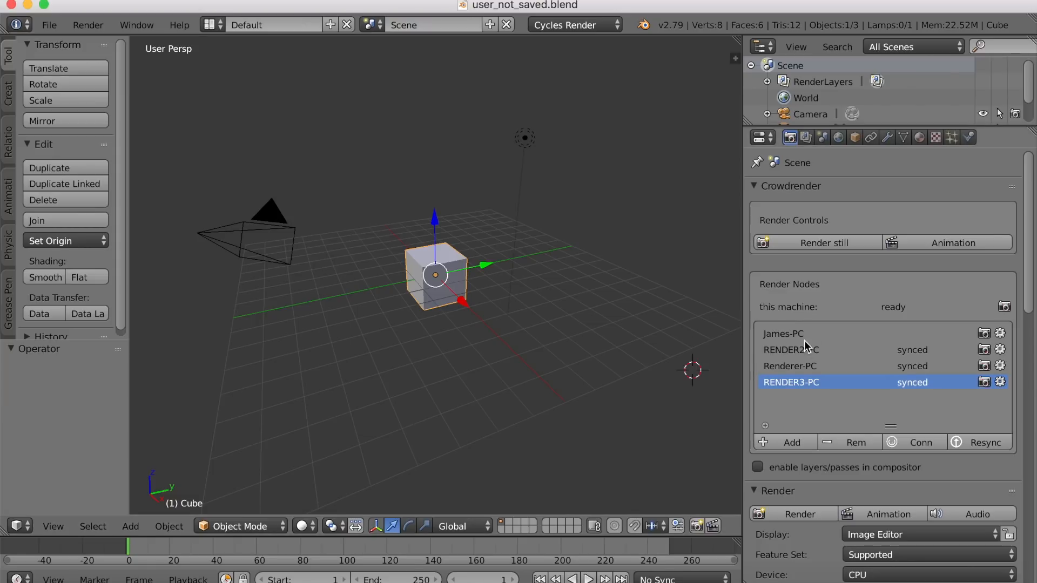
{"action": "mouse_move", "coordinate": [541, 324]}
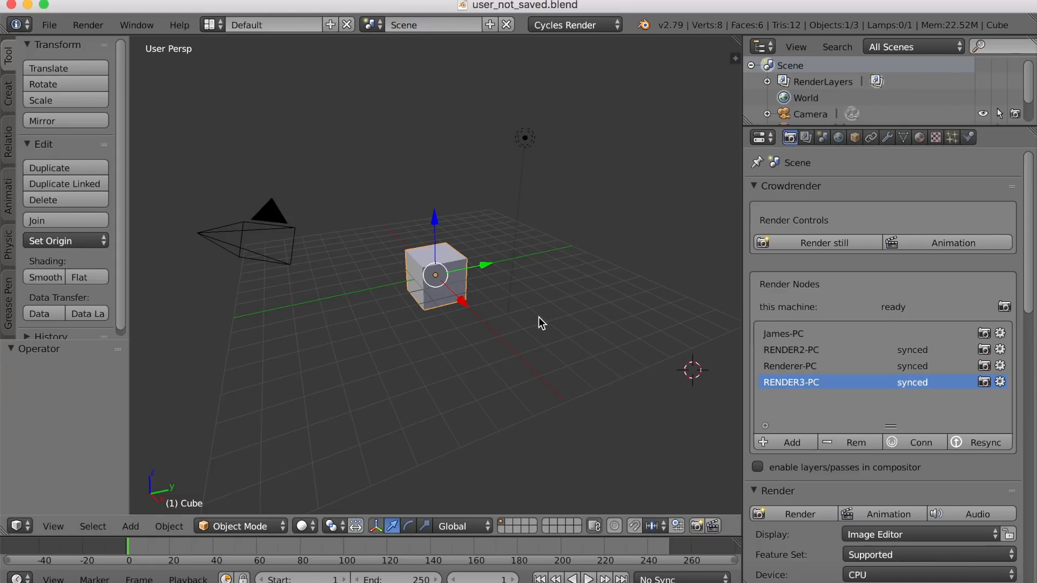
{"action": "mouse_move", "coordinate": [573, 229]}
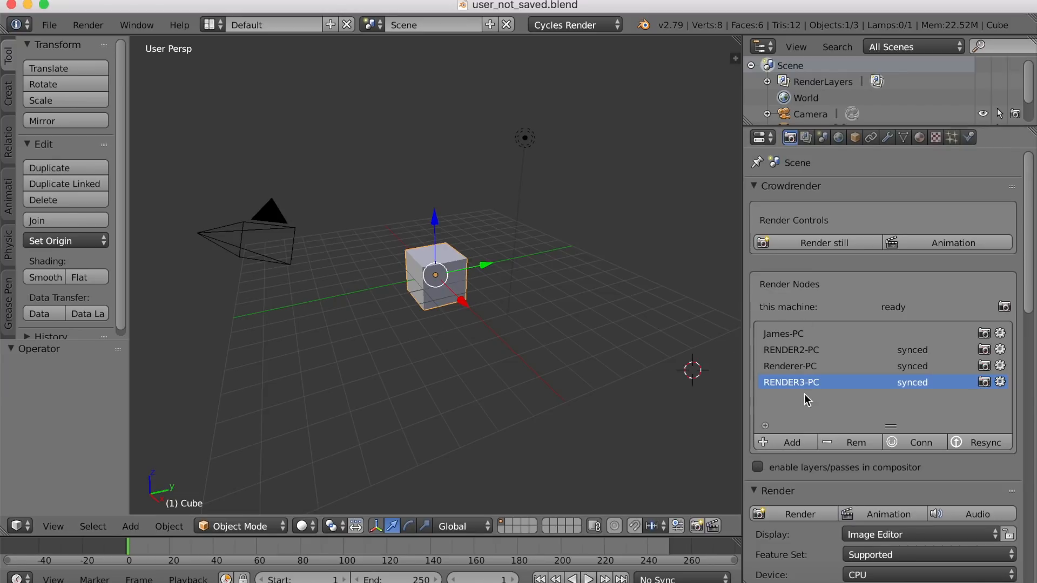
{"action": "left_click", "coordinate": [823, 242]}
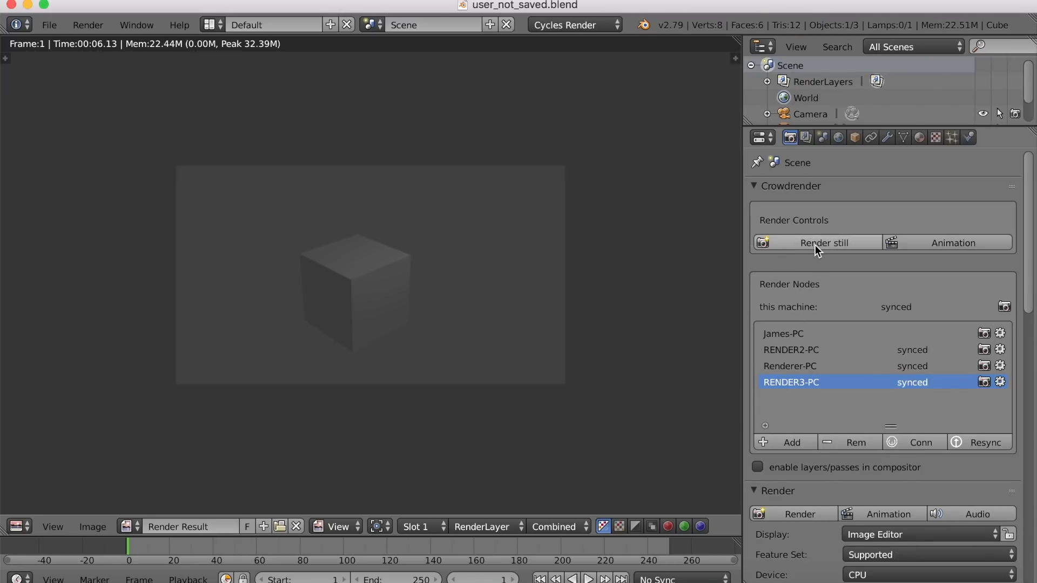
{"action": "left_click", "coordinate": [823, 242]}
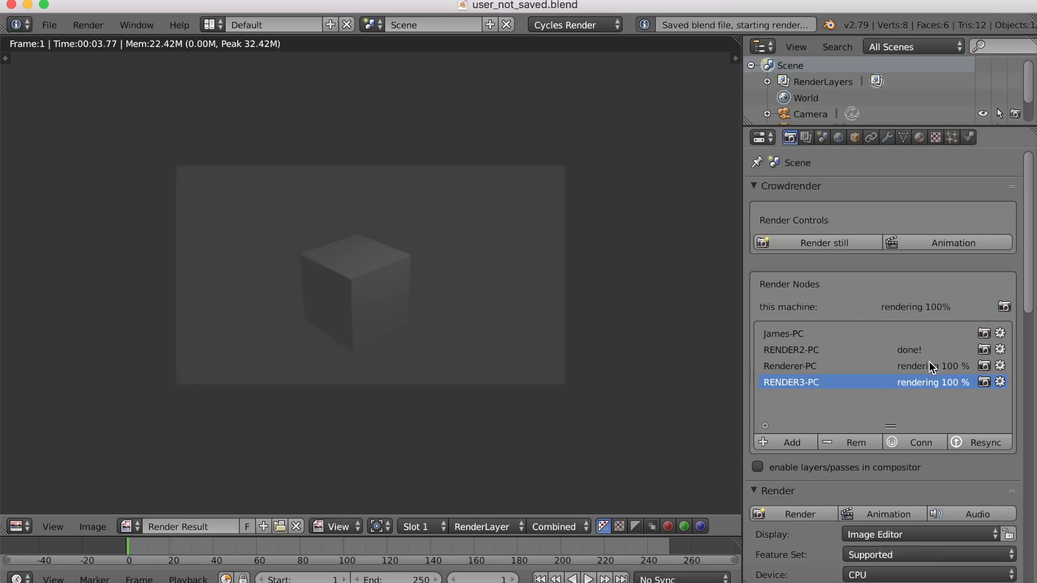
{"action": "left_click", "coordinate": [824, 242]}
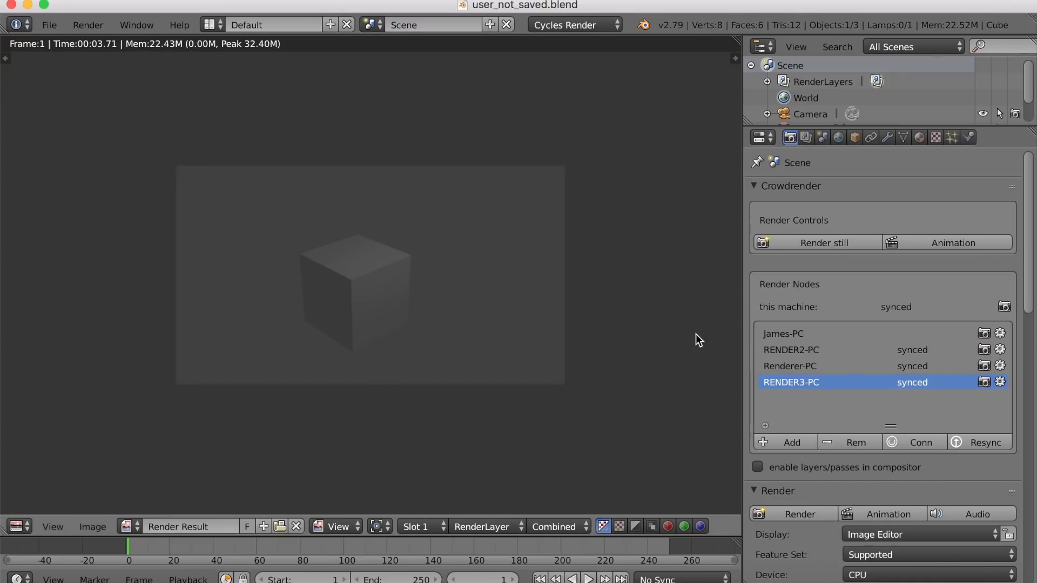
{"action": "mouse_move", "coordinate": [901, 389]}
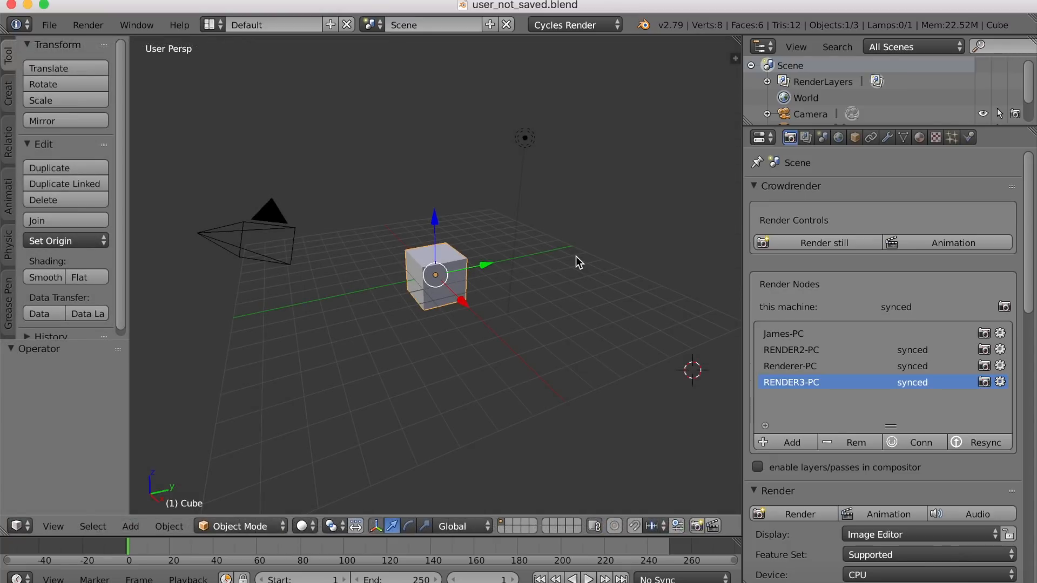
{"action": "mouse_move", "coordinate": [496, 300]}
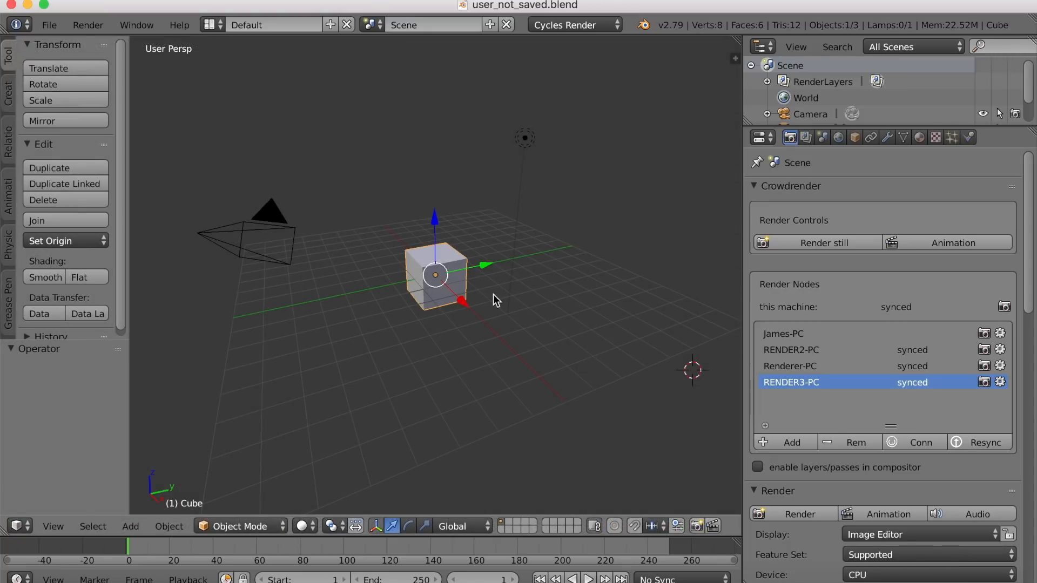
{"action": "mouse_move", "coordinate": [492, 303]}
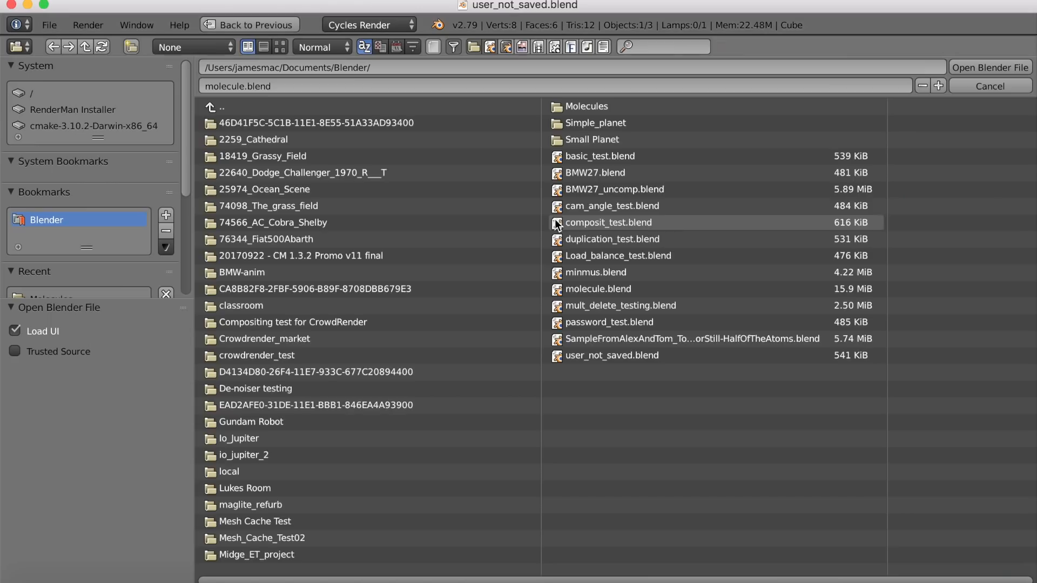
Choose molecule.blend from the recently opened files list.
{"action": "double_click", "coordinate": [587, 106]}
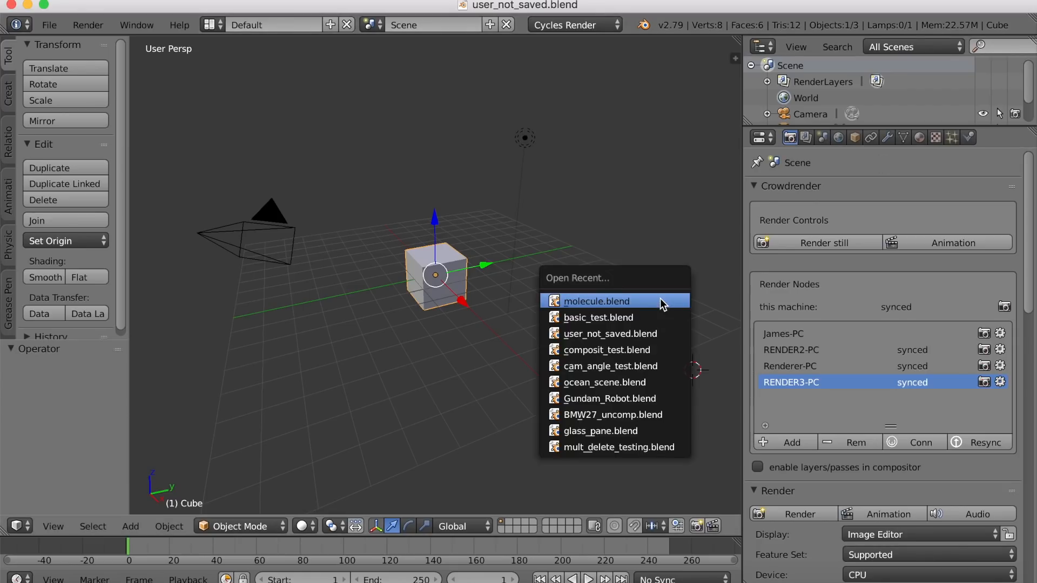
{"action": "left_click", "coordinate": [595, 301]}
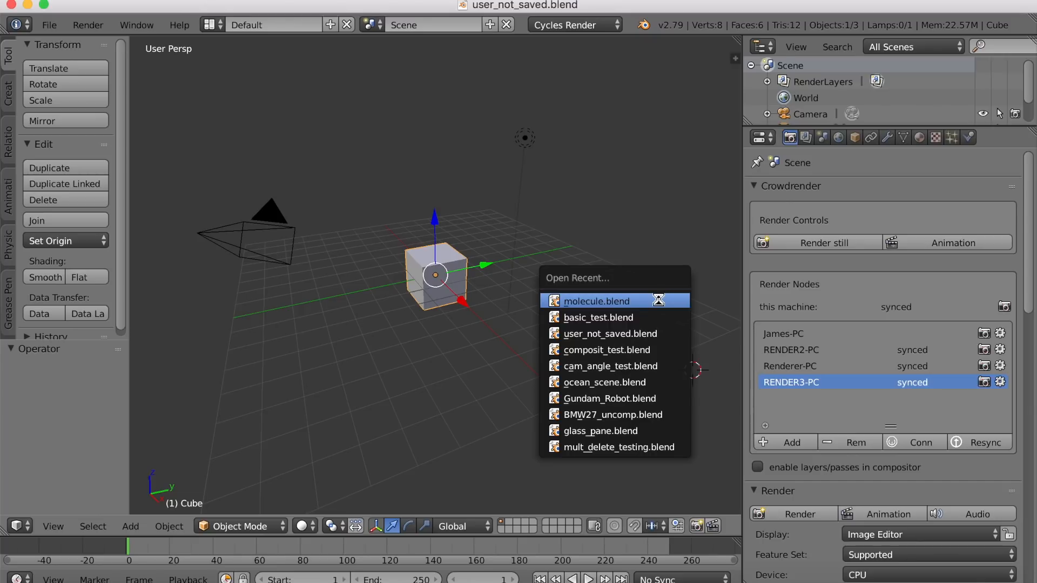
Load molecule.blend and switch the screen layout to Compositing.
{"action": "left_click", "coordinate": [596, 301]}
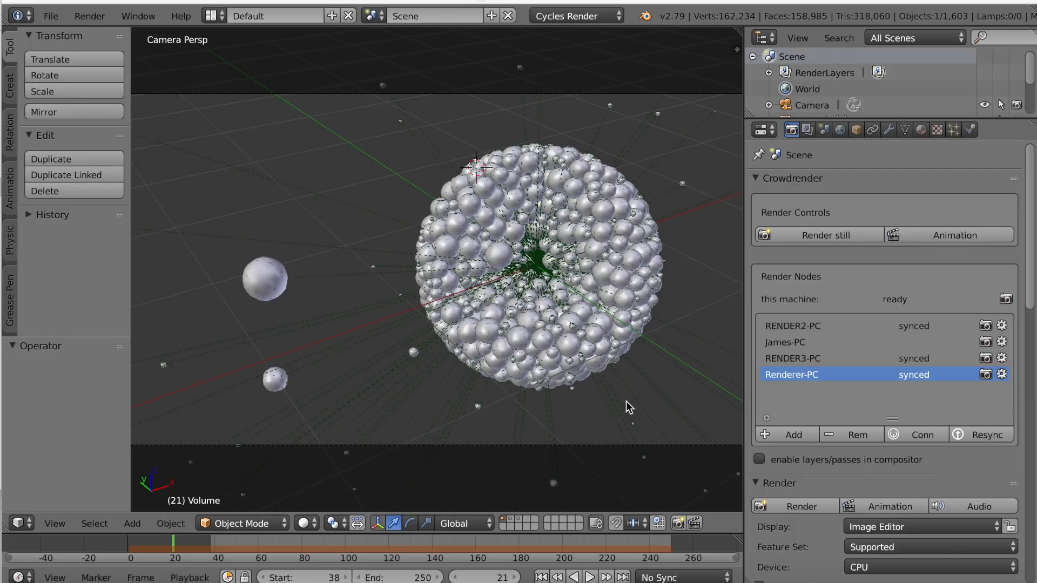
{"action": "mouse_move", "coordinate": [592, 412]}
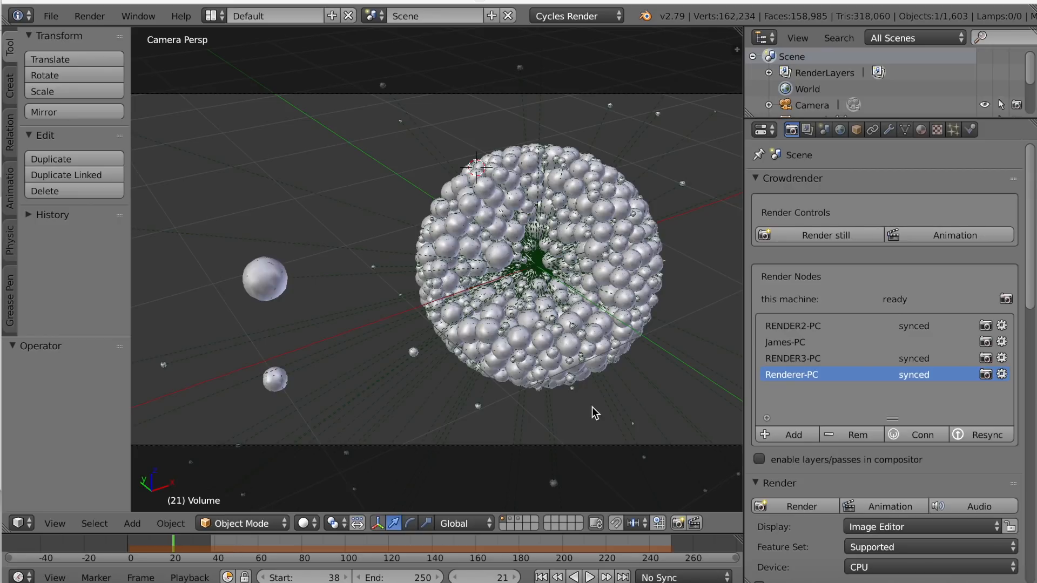
{"action": "mouse_move", "coordinate": [539, 377]}
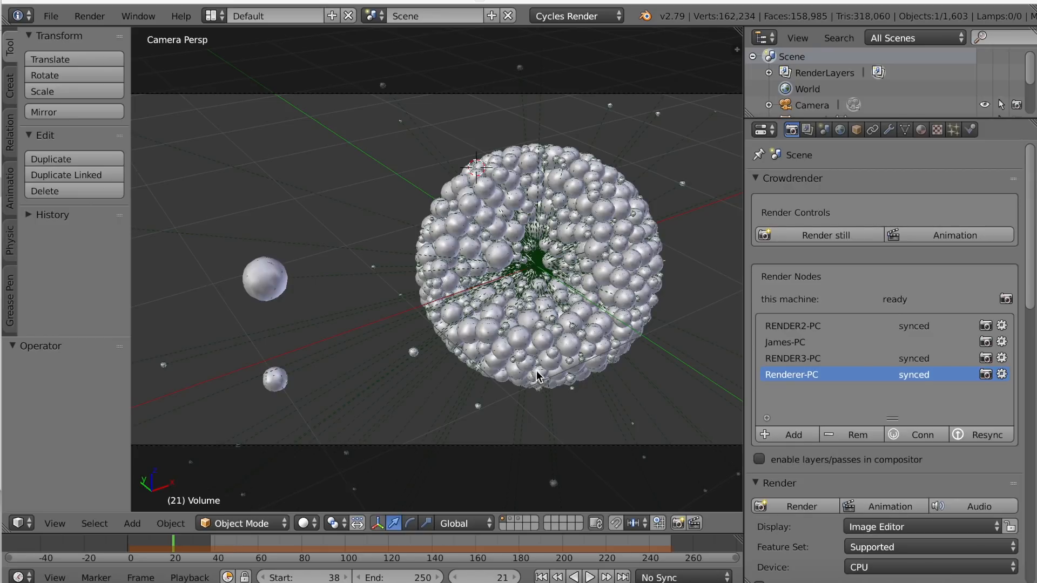
{"action": "mouse_move", "coordinate": [534, 342]}
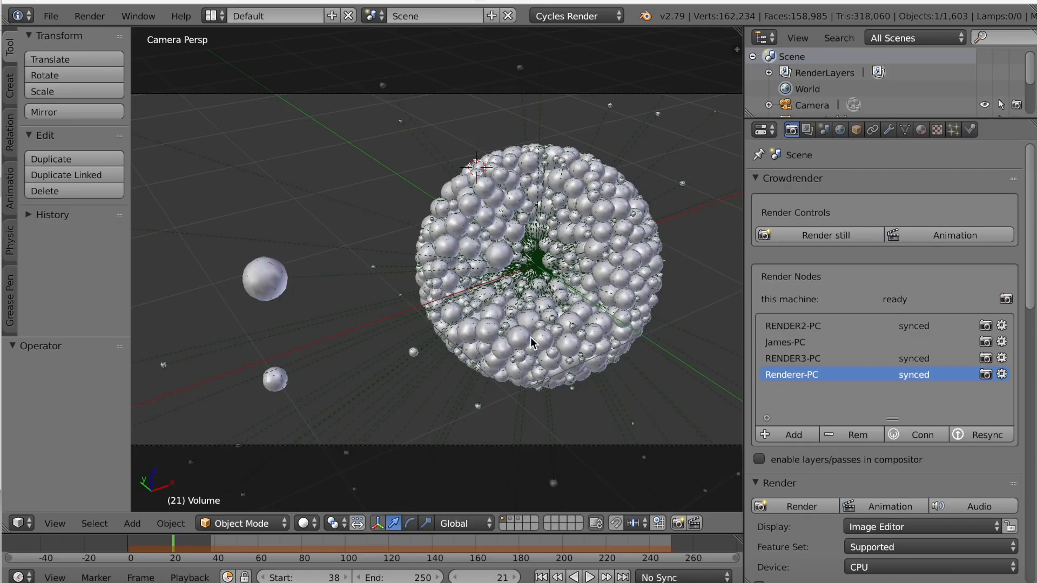
{"action": "mouse_move", "coordinate": [214, 16]}
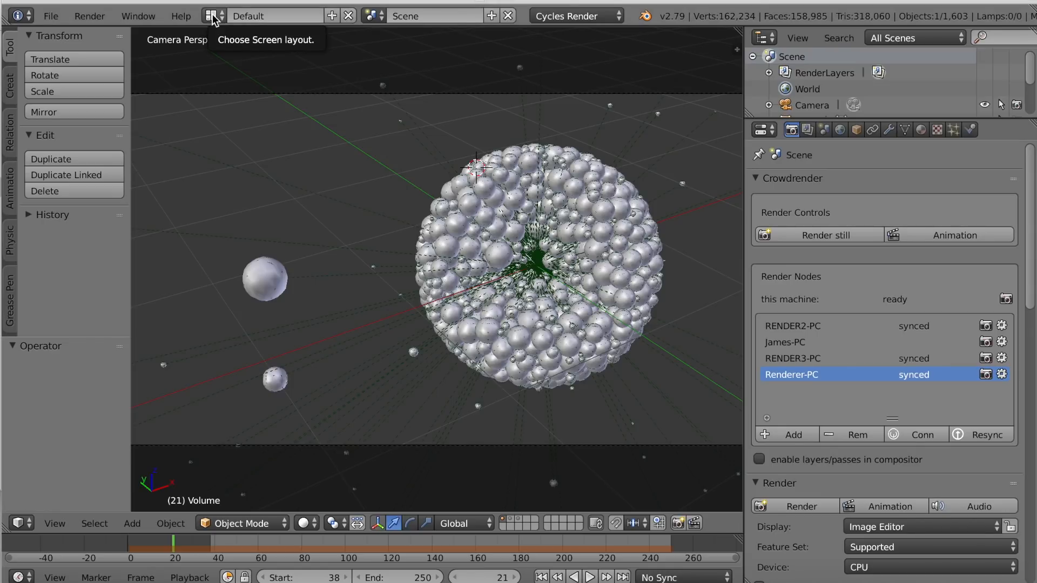
{"action": "left_click", "coordinate": [209, 15]}
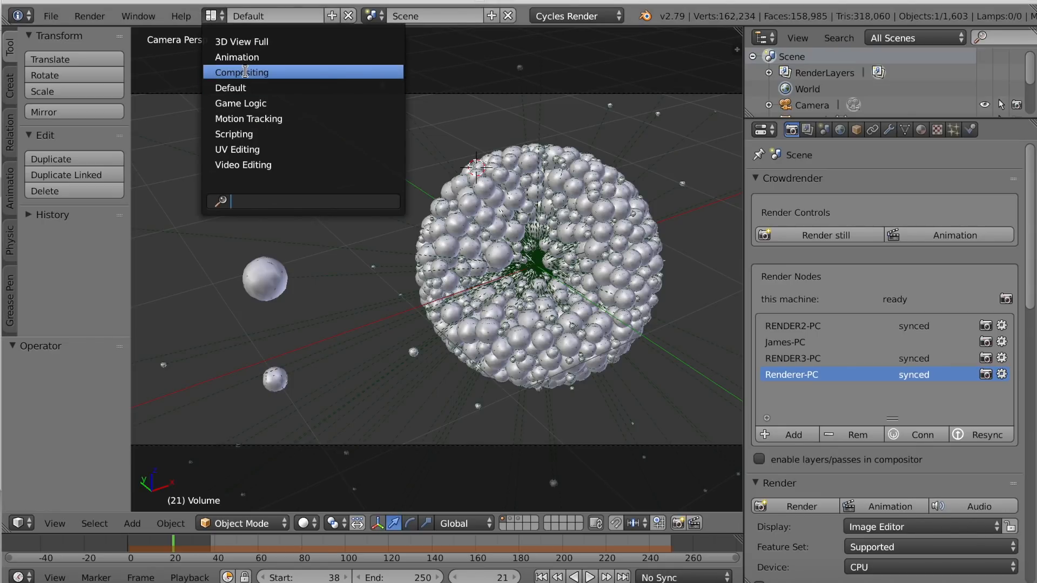
{"action": "left_click", "coordinate": [242, 72]}
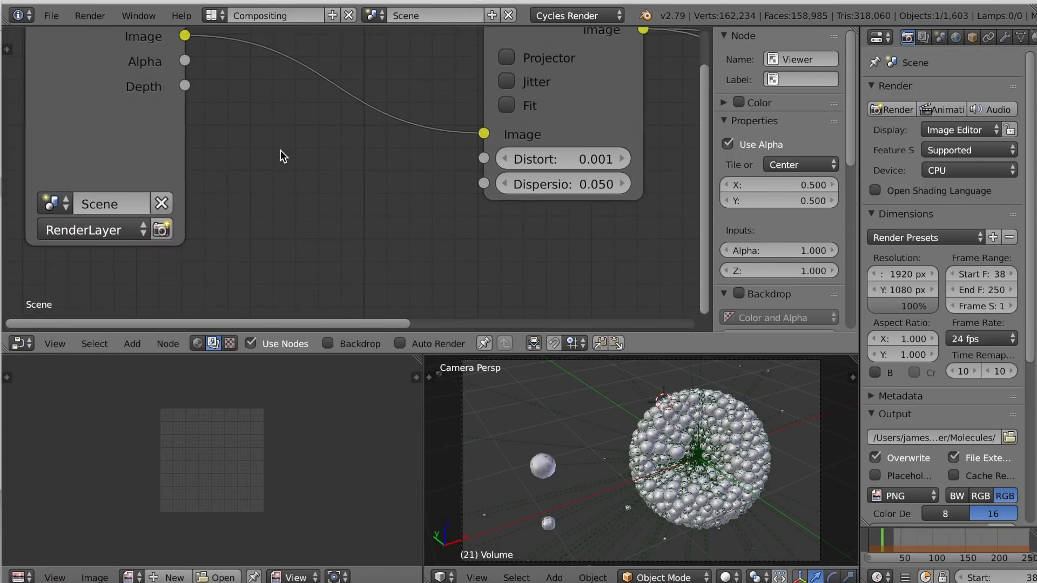
Zoom out the node editor to show the full Lens Distortion compositing tree.
{"action": "scroll", "scroll_direction": "down", "scroll_amount": 3}
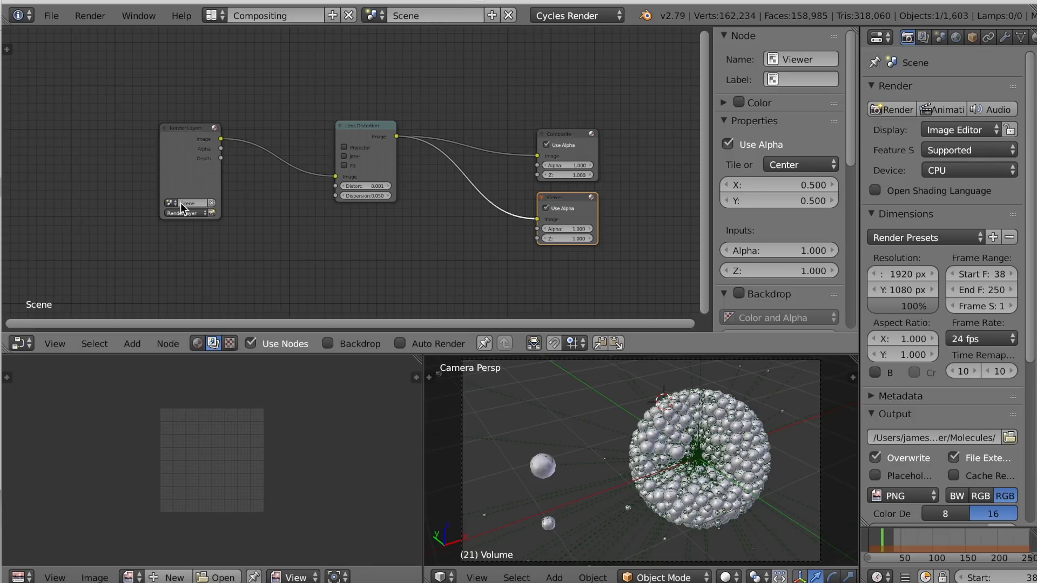
{"action": "mouse_move", "coordinate": [186, 151]}
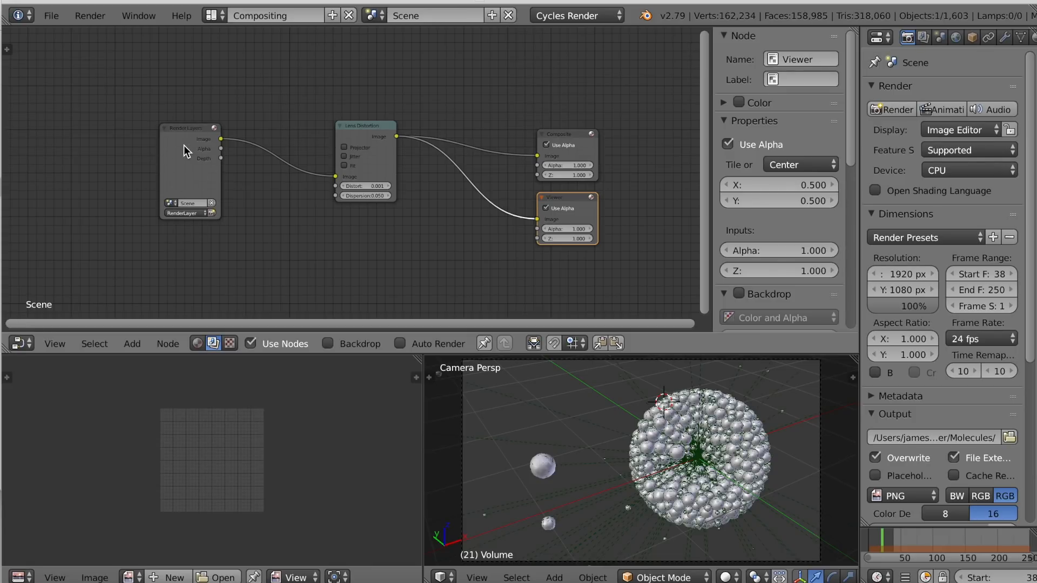
{"action": "mouse_move", "coordinate": [222, 159]}
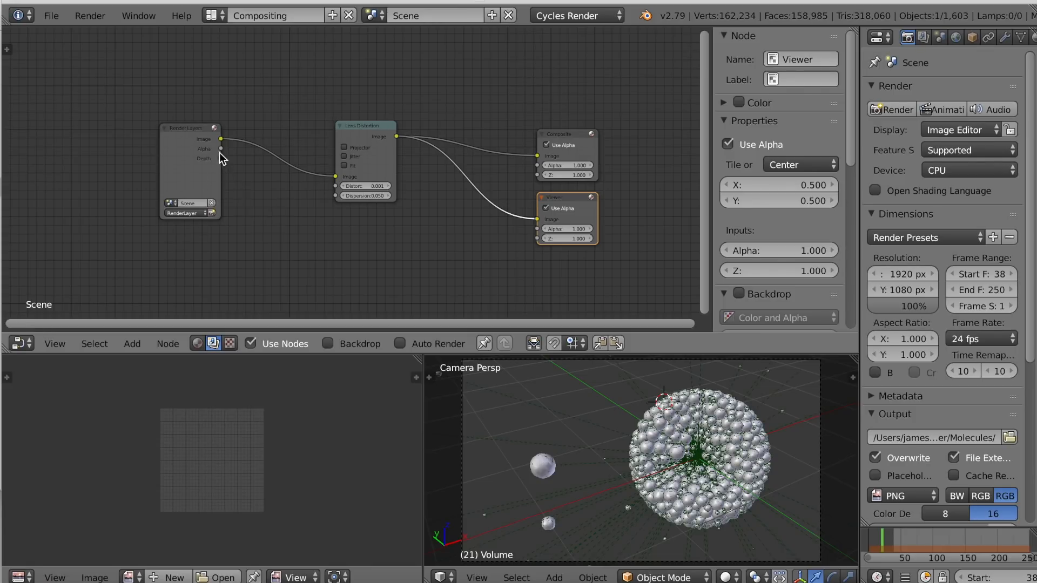
{"action": "mouse_move", "coordinate": [328, 218]}
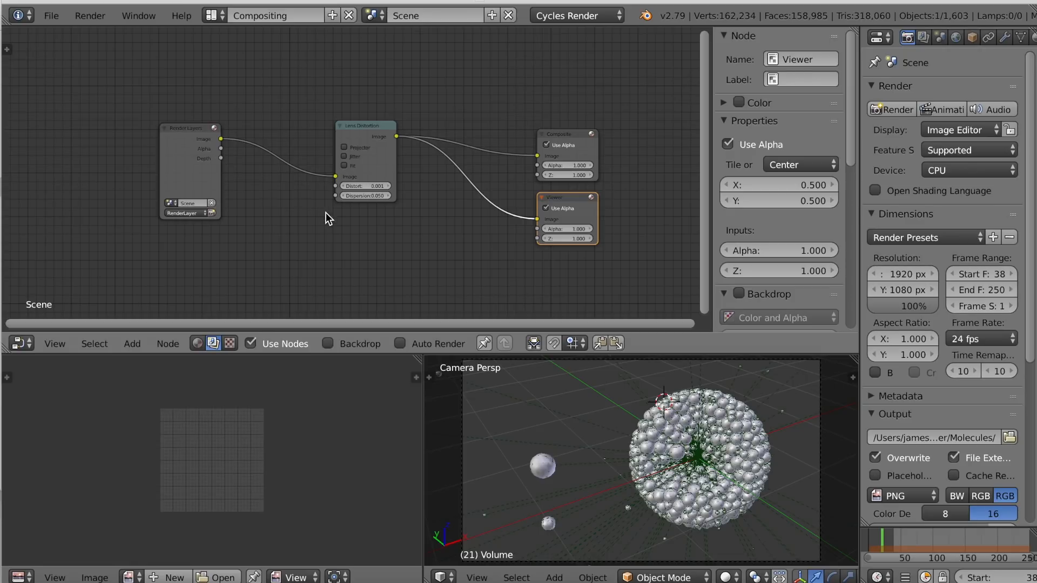
{"action": "mouse_move", "coordinate": [318, 243]}
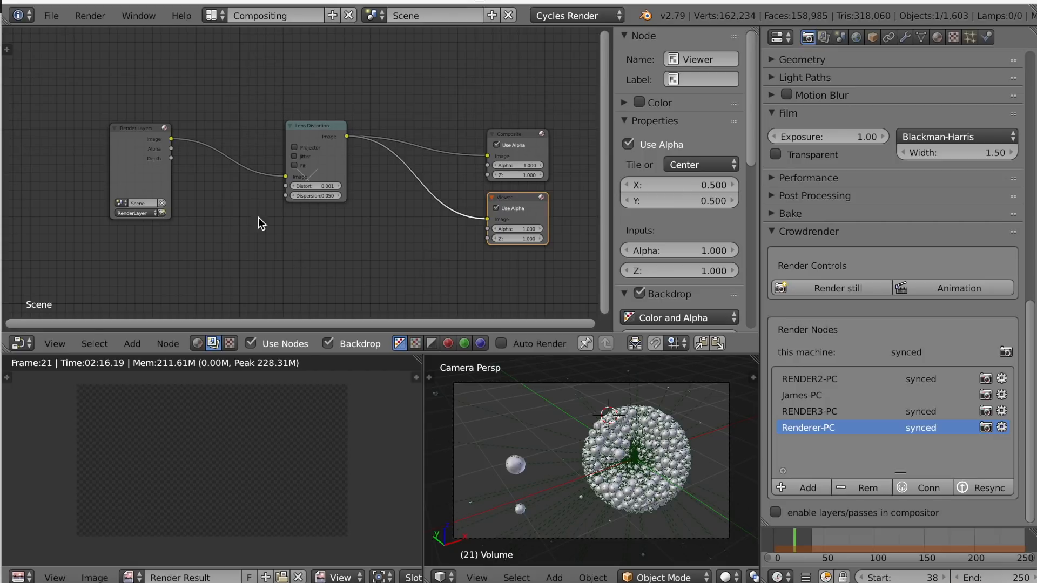
{"action": "mouse_move", "coordinate": [291, 244]}
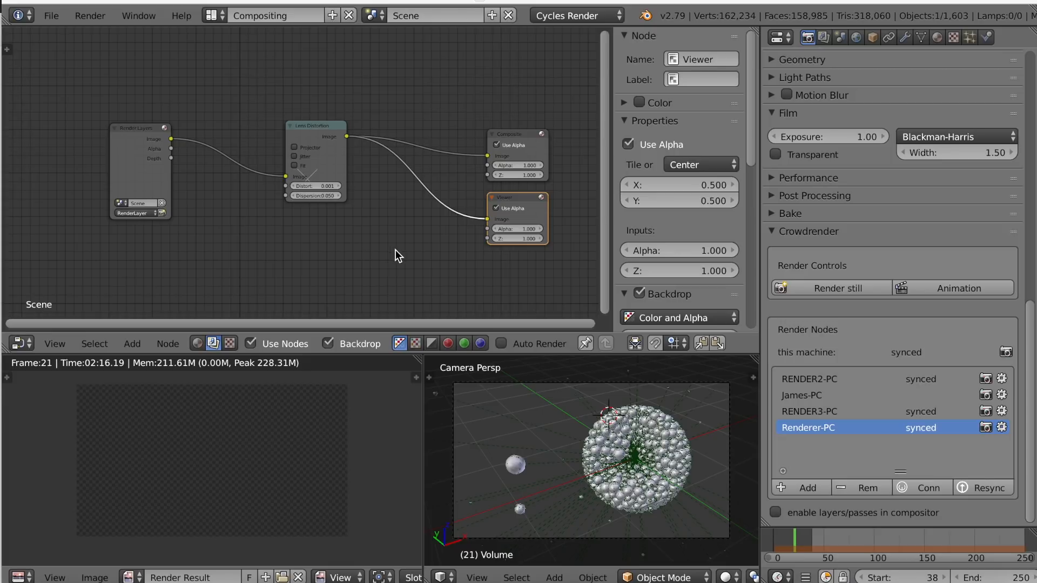
{"action": "mouse_move", "coordinate": [332, 258]}
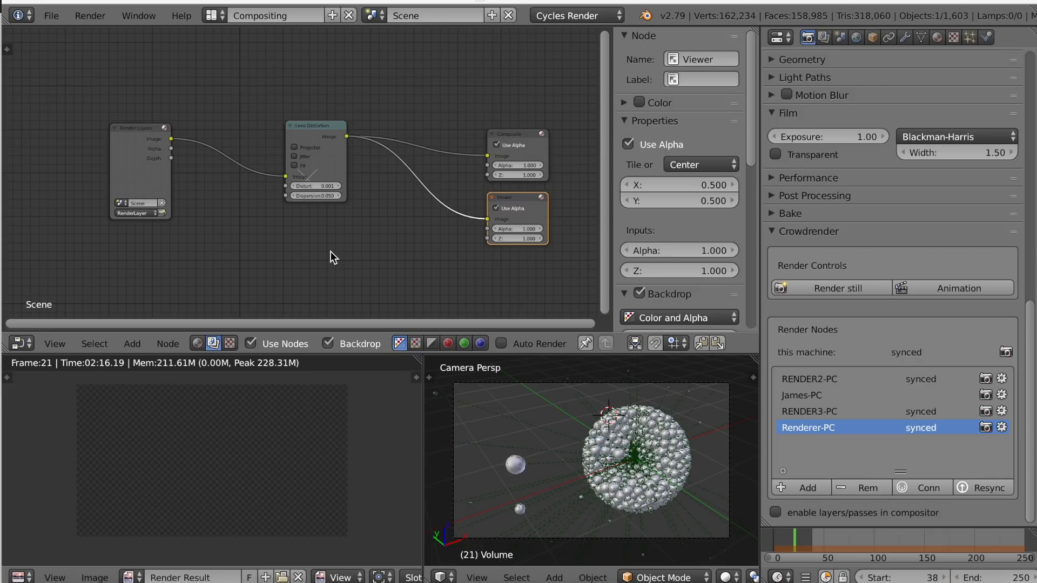
{"action": "mouse_move", "coordinate": [393, 255]}
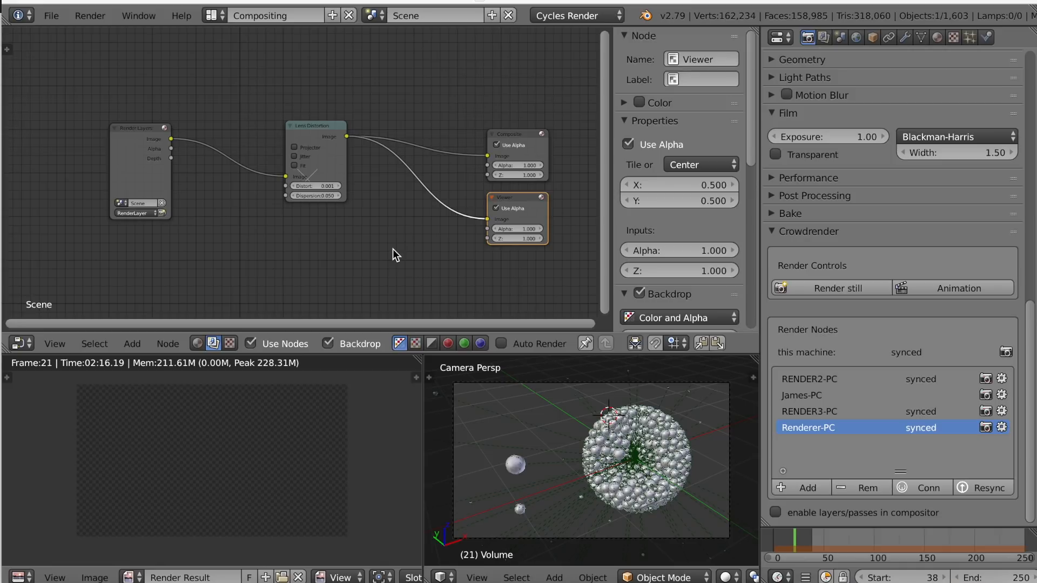
{"action": "mouse_move", "coordinate": [448, 283]}
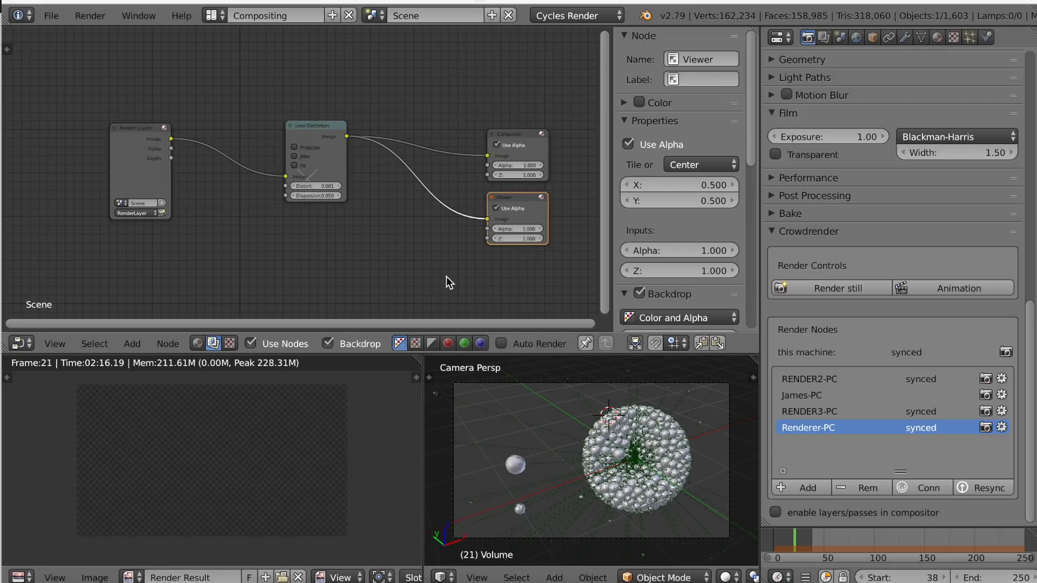
{"action": "mouse_move", "coordinate": [109, 136]}
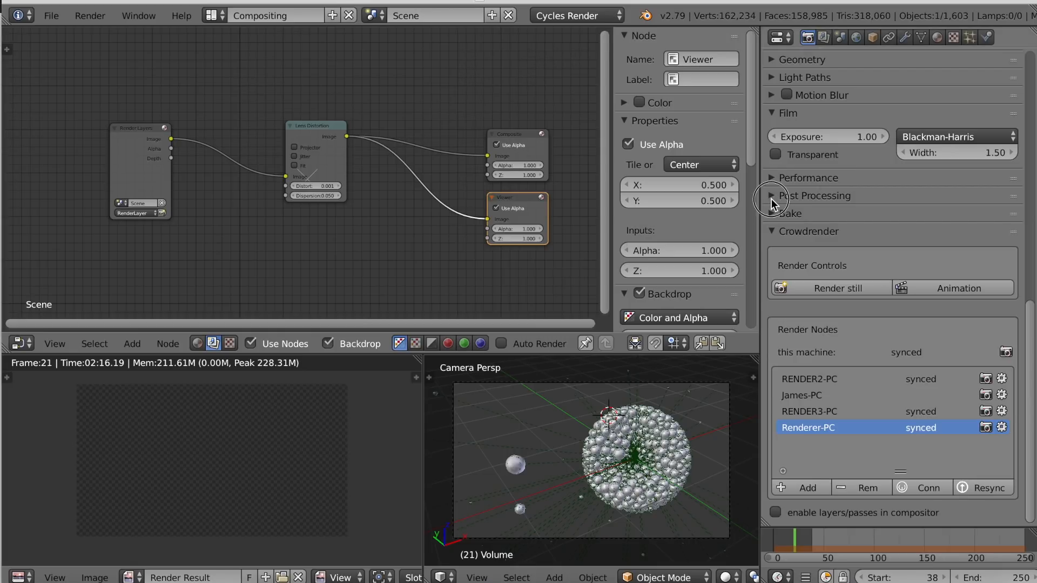
Render the molecule still across the Crowdrender nodes and maximize the node editor.
{"action": "left_click", "coordinate": [773, 195]}
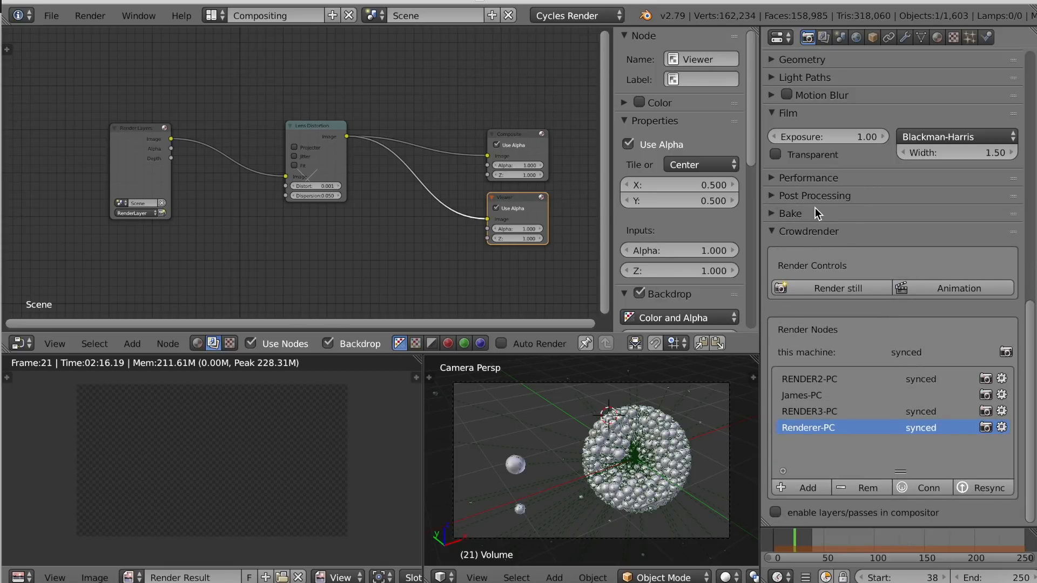
{"action": "mouse_move", "coordinate": [813, 195]}
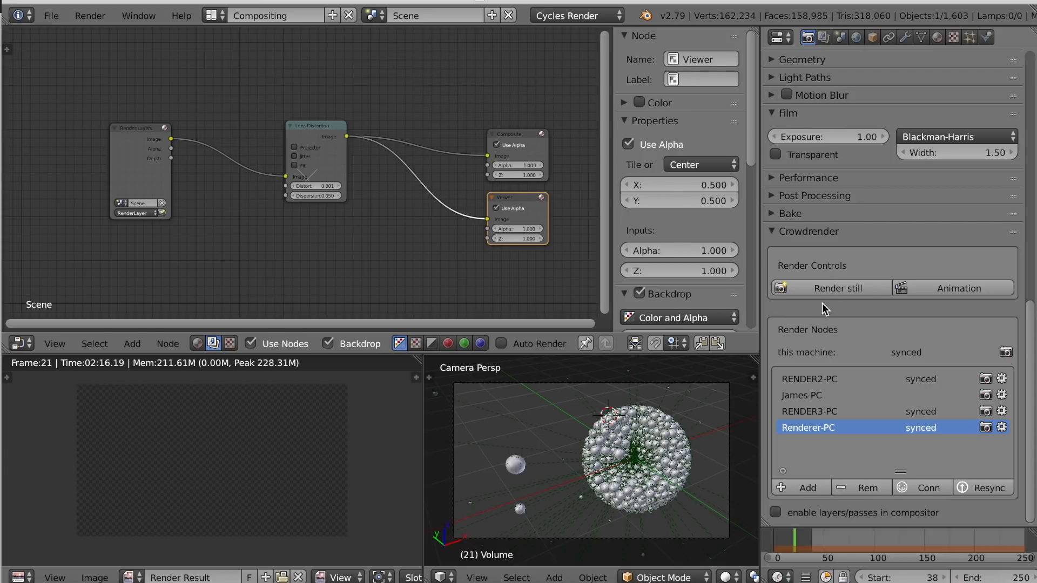
{"action": "mouse_move", "coordinate": [899, 353]}
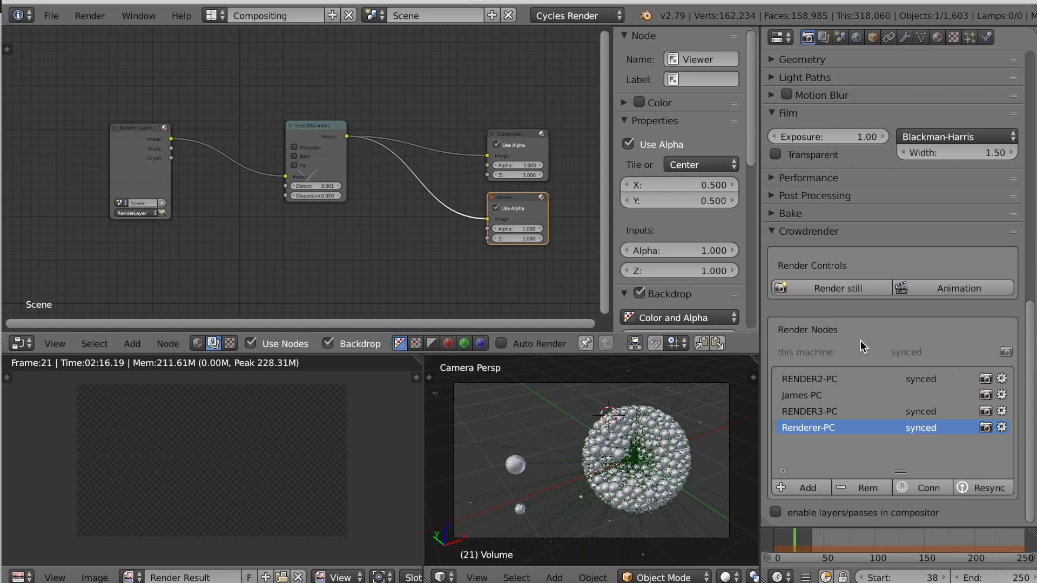
{"action": "mouse_move", "coordinate": [827, 311]}
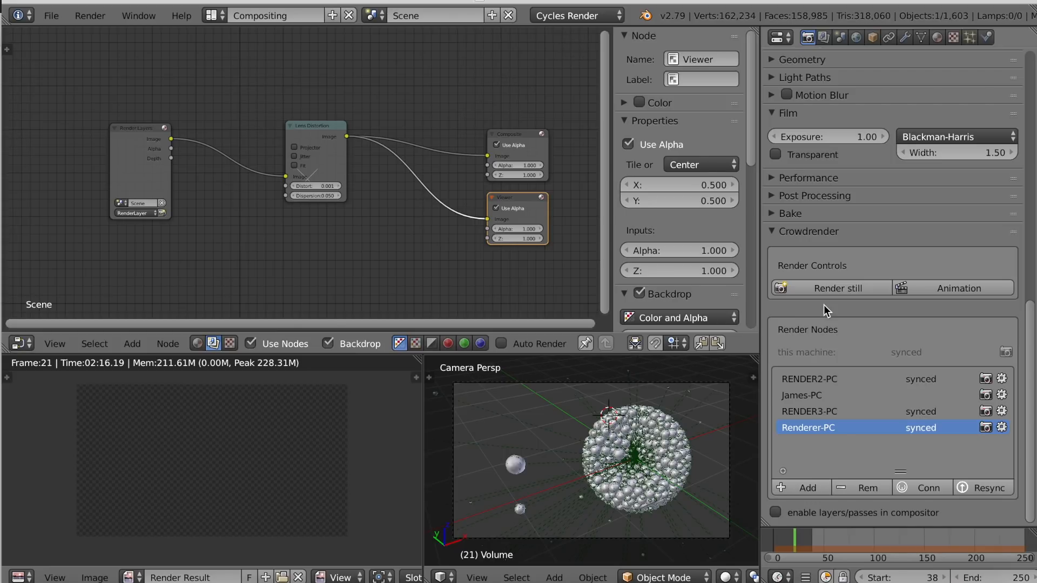
{"action": "left_click", "coordinate": [839, 288]}
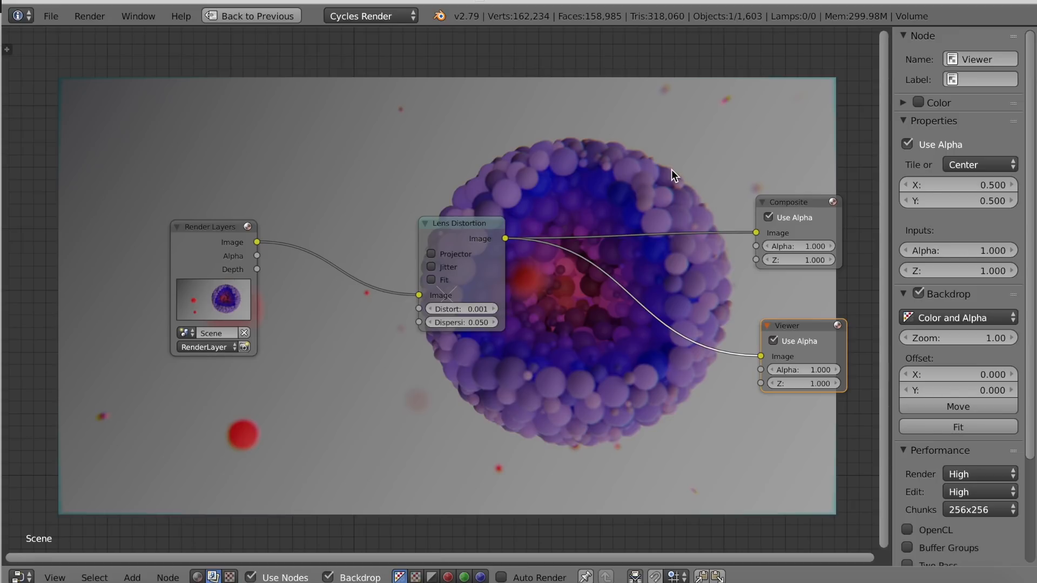
{"action": "mouse_move", "coordinate": [746, 149]}
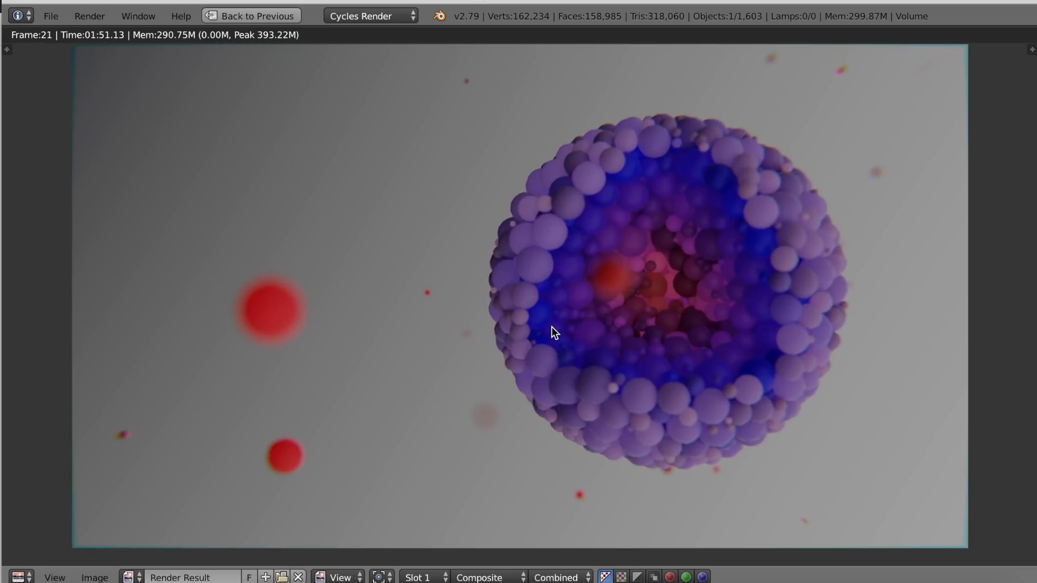
{"action": "mouse_move", "coordinate": [868, 147]}
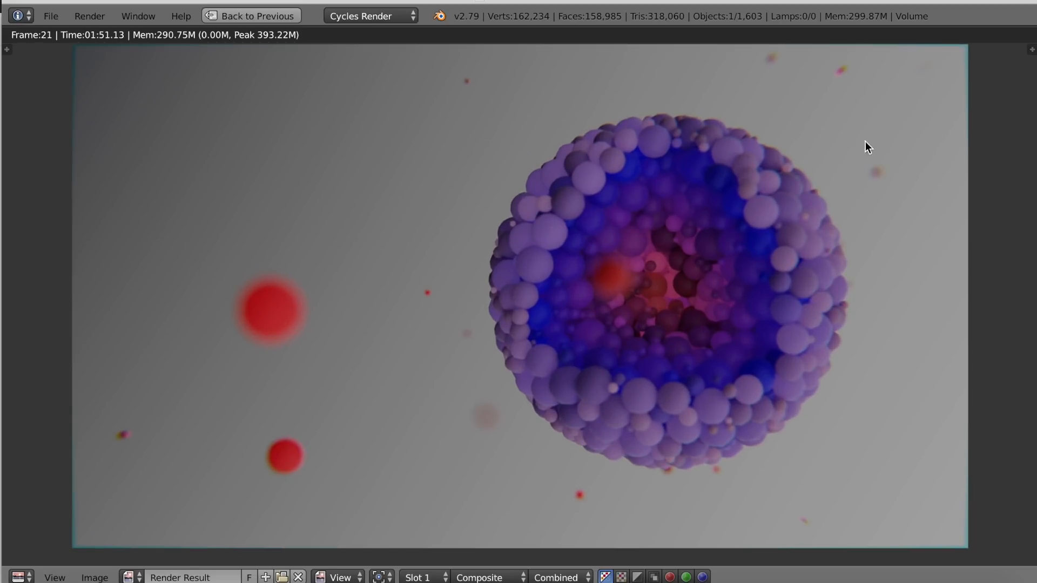
{"action": "mouse_move", "coordinate": [791, 297]}
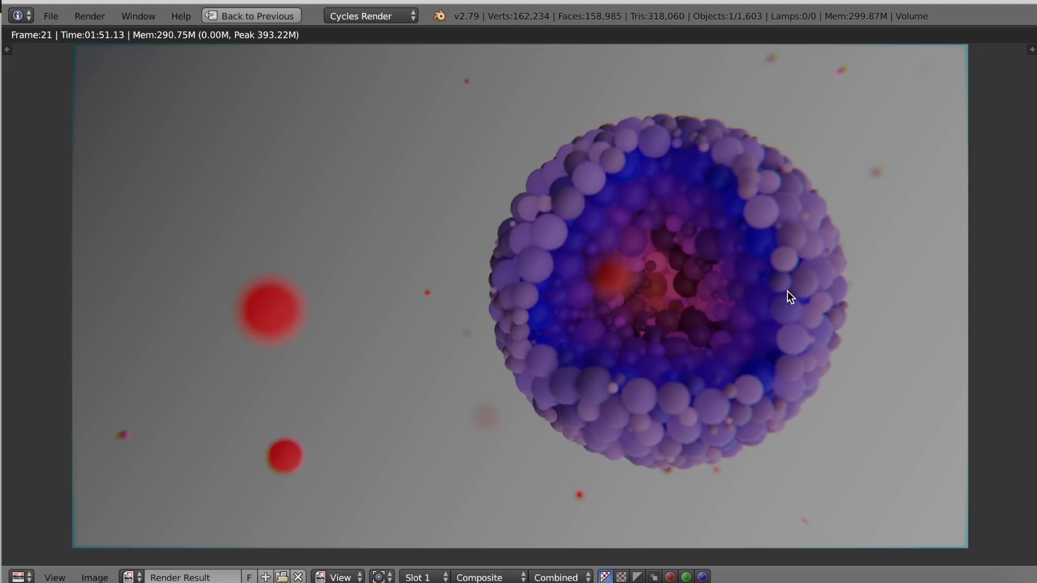
{"action": "mouse_move", "coordinate": [819, 303]}
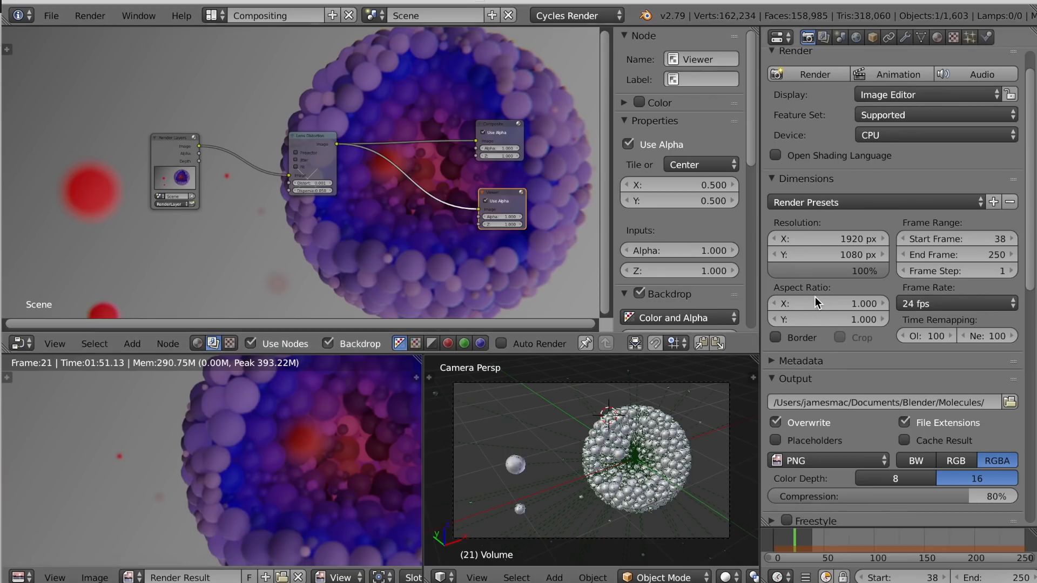
{"action": "mouse_move", "coordinate": [264, 430]}
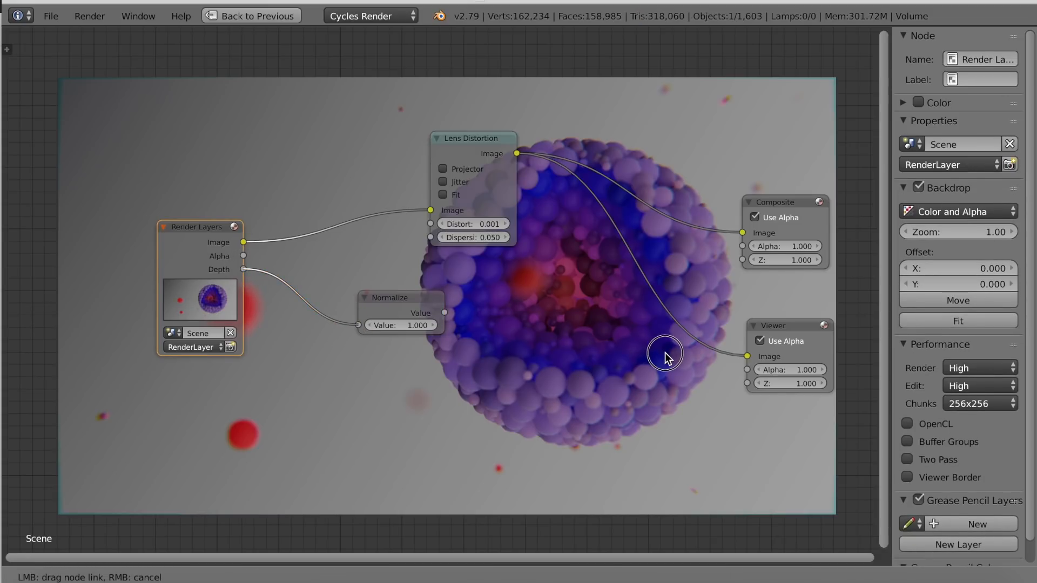
{"action": "mouse_move", "coordinate": [693, 360]}
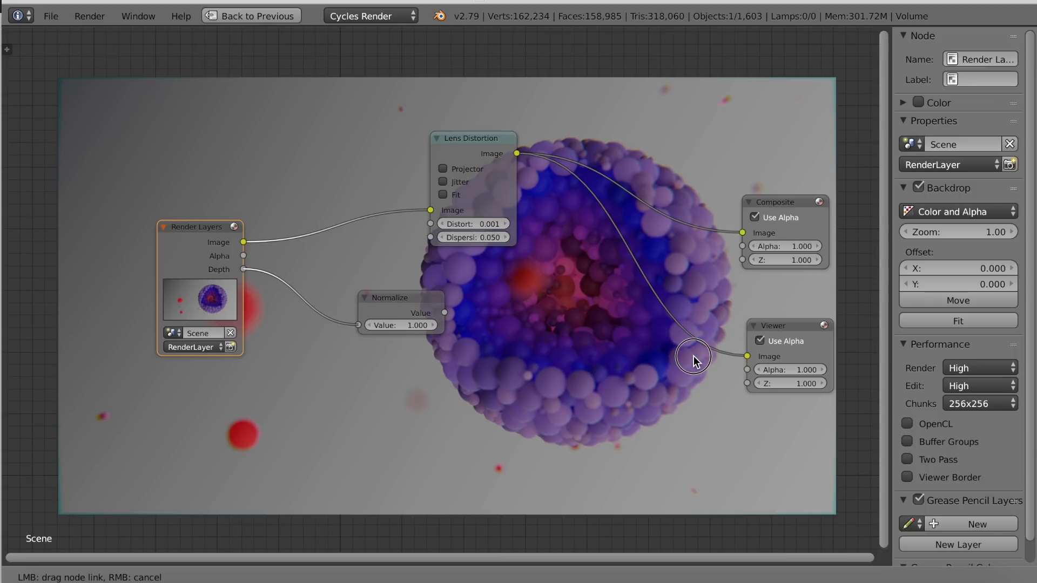
{"action": "mouse_move", "coordinate": [556, 437]}
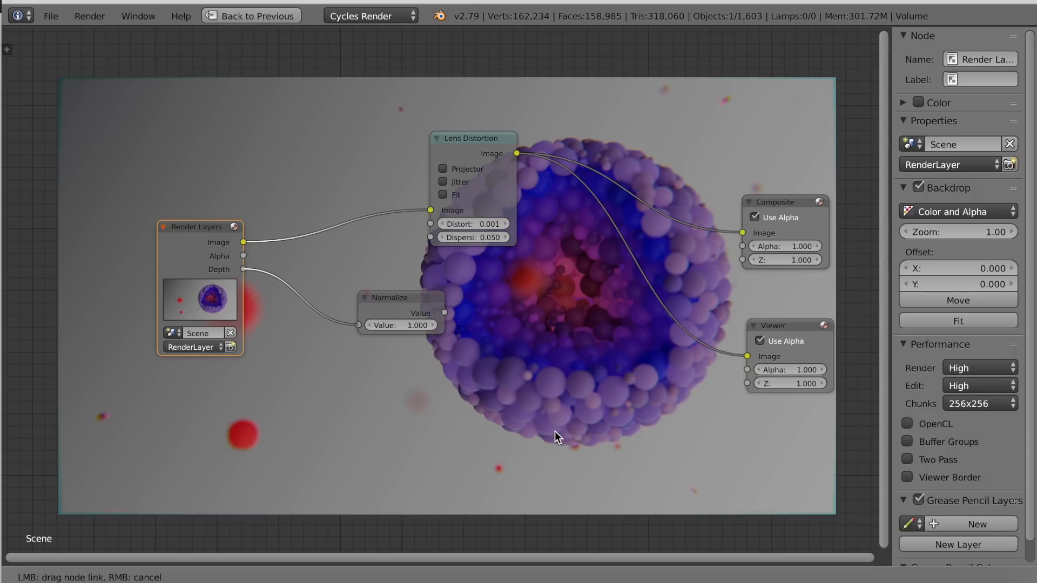
{"action": "mouse_move", "coordinate": [493, 331]}
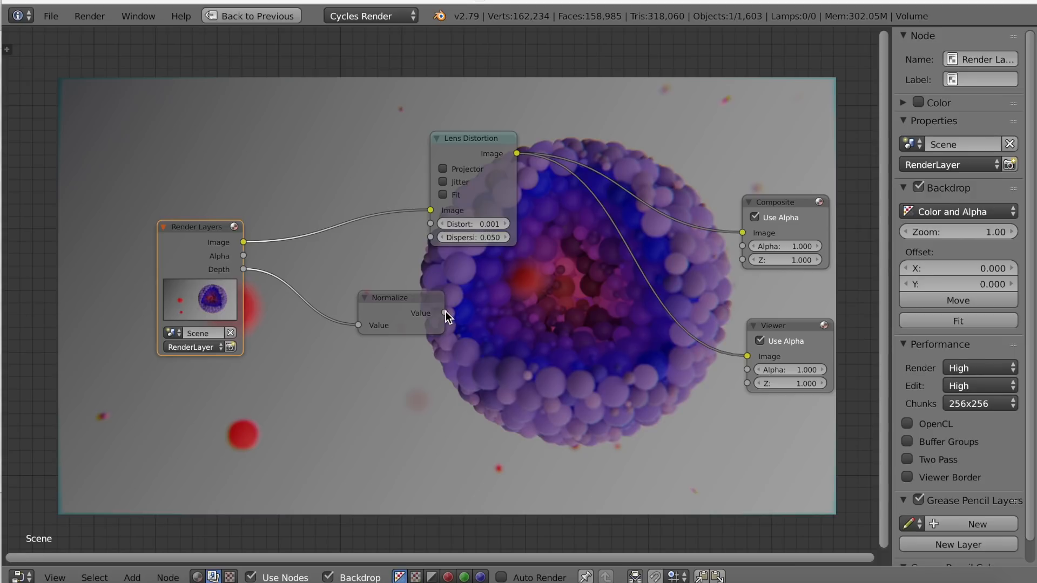
{"action": "mouse_move", "coordinate": [559, 343]}
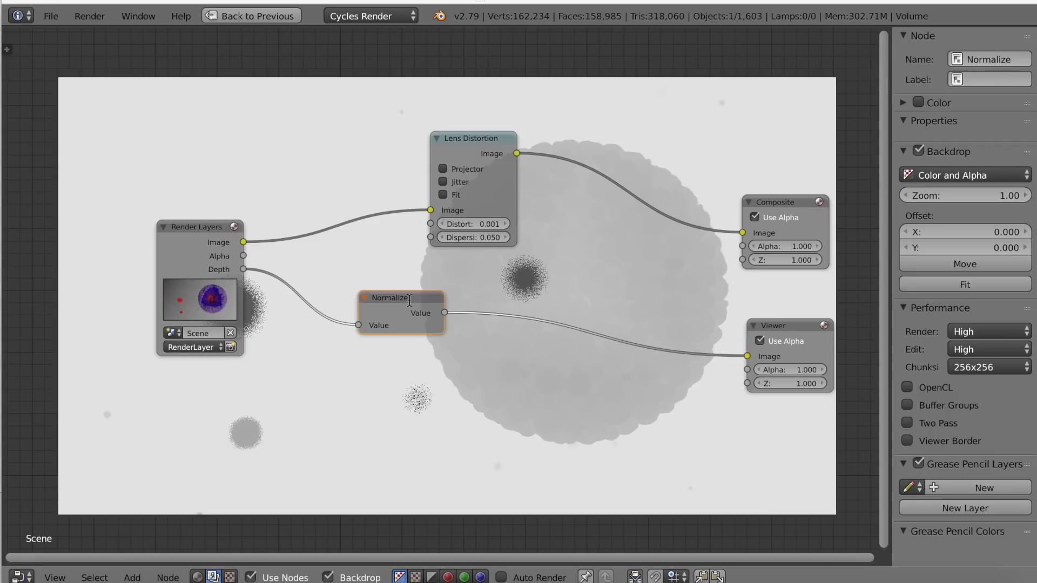
{"action": "mouse_move", "coordinate": [324, 311]}
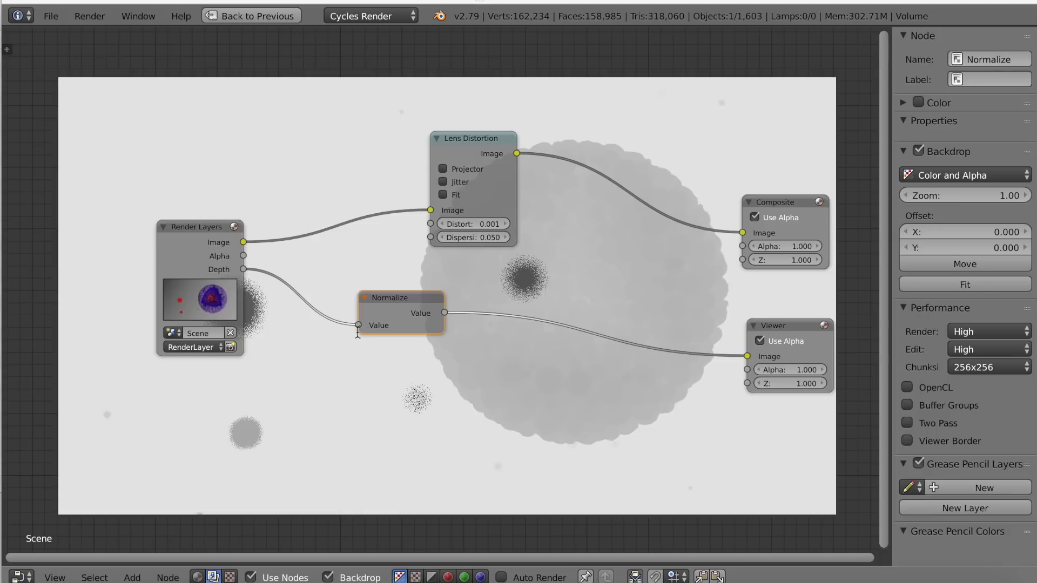
{"action": "mouse_move", "coordinate": [428, 373]}
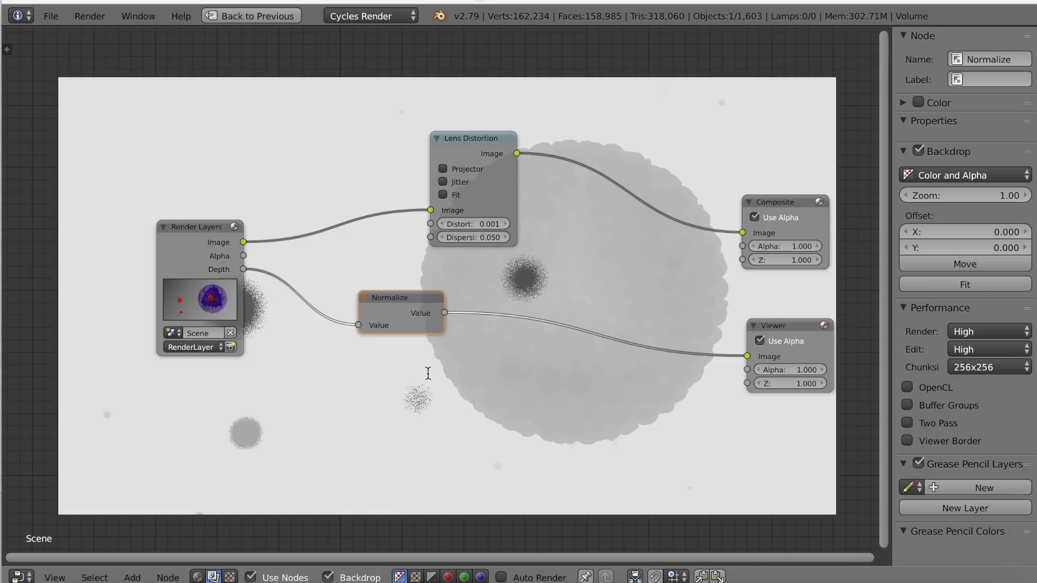
{"action": "mouse_move", "coordinate": [214, 430]}
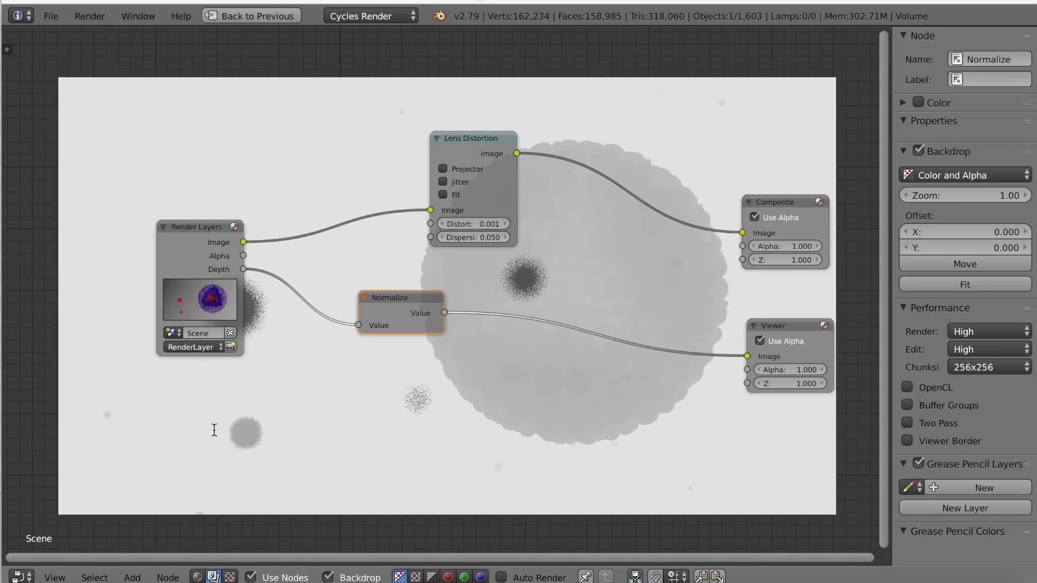
{"action": "mouse_move", "coordinate": [307, 400]}
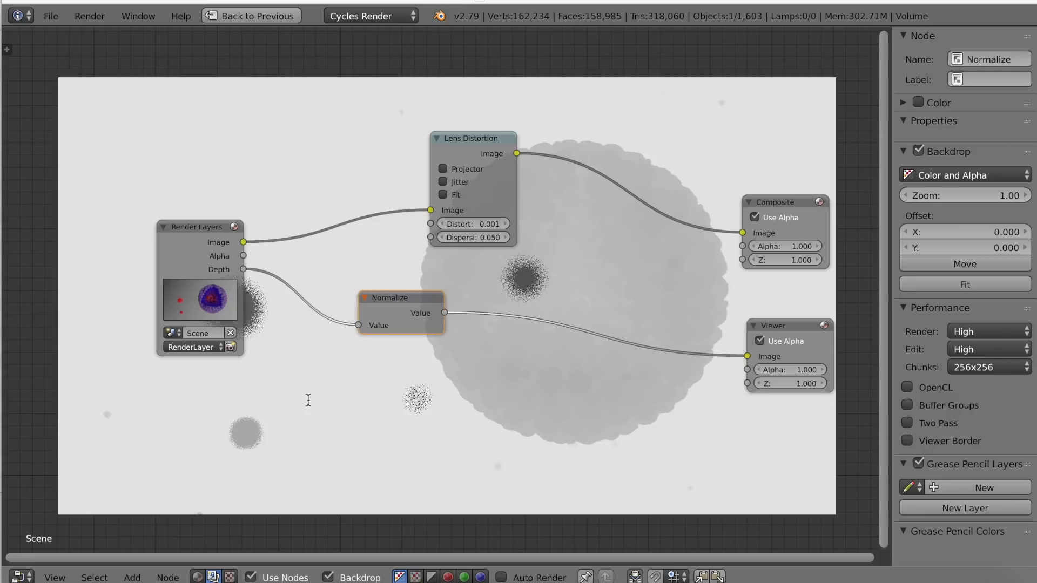
{"action": "mouse_move", "coordinate": [247, 277]}
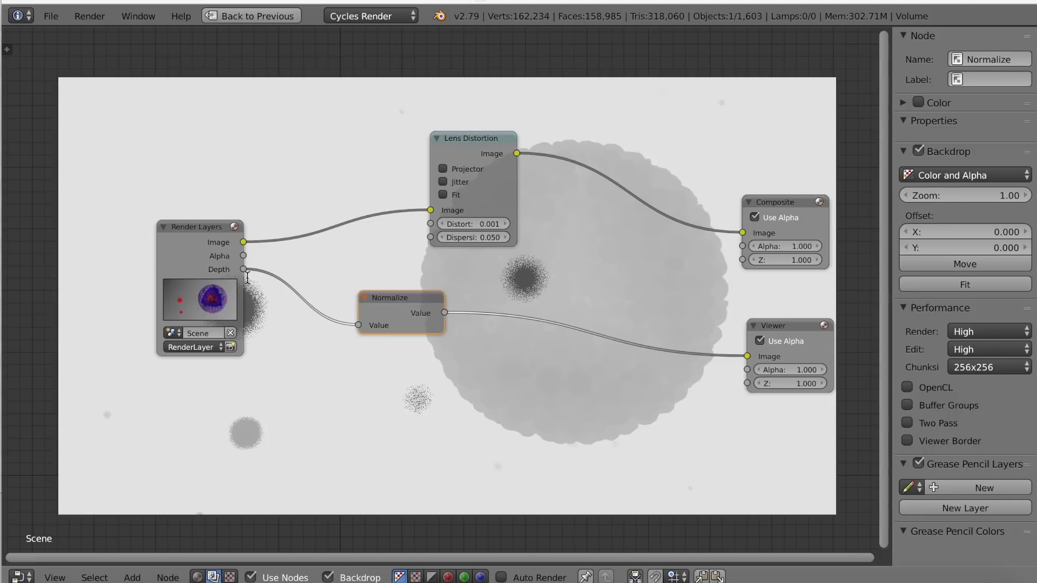
{"action": "mouse_move", "coordinate": [398, 421]}
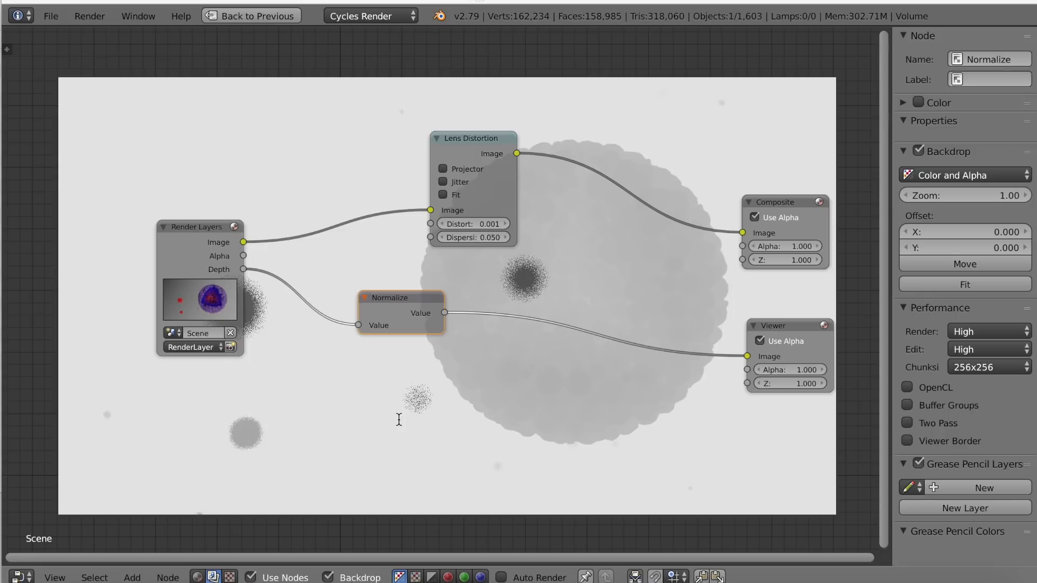
{"action": "mouse_move", "coordinate": [461, 418]}
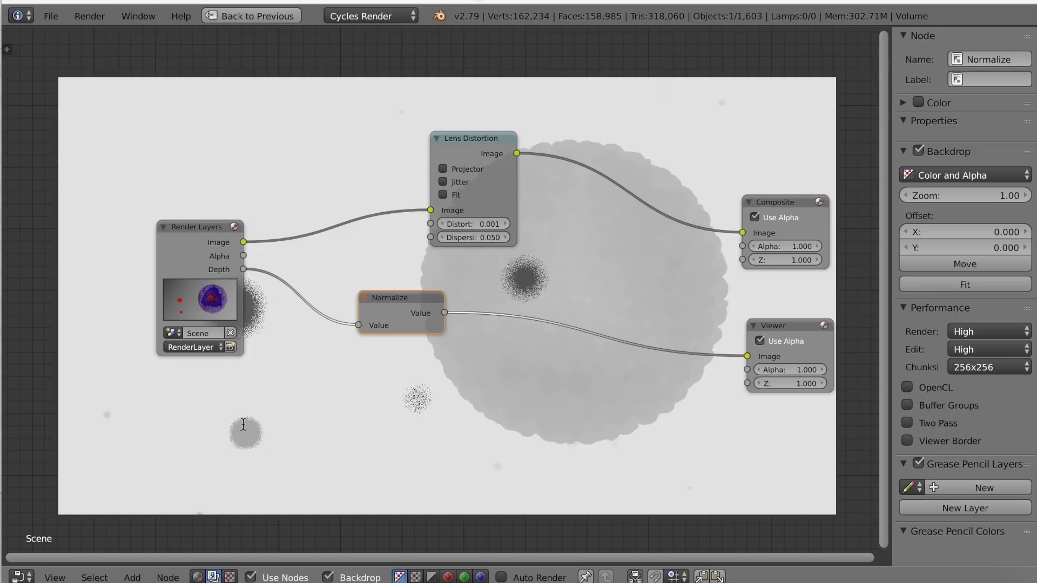
{"action": "mouse_move", "coordinate": [279, 418]}
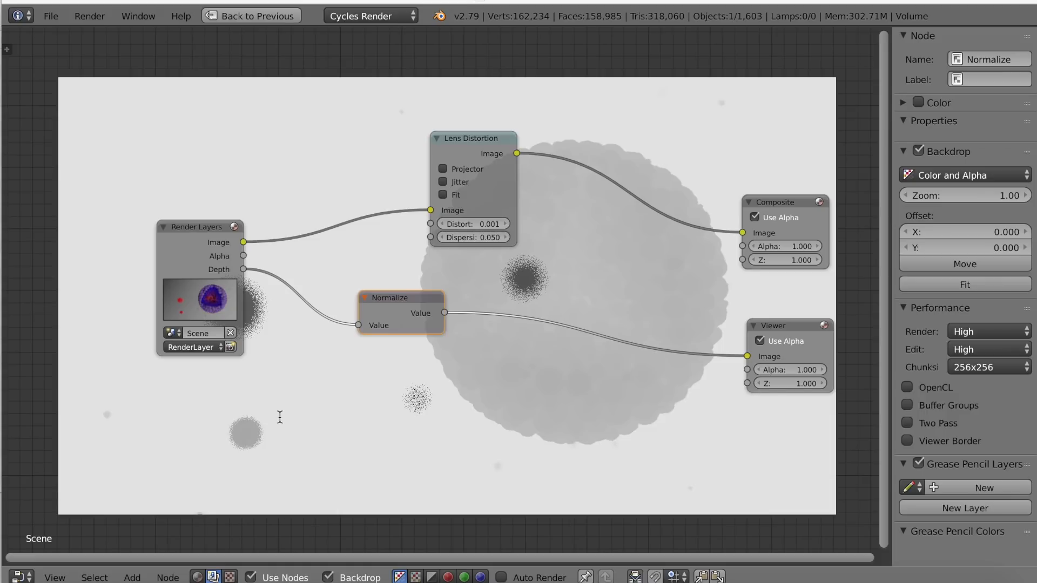
{"action": "mouse_move", "coordinate": [550, 400]}
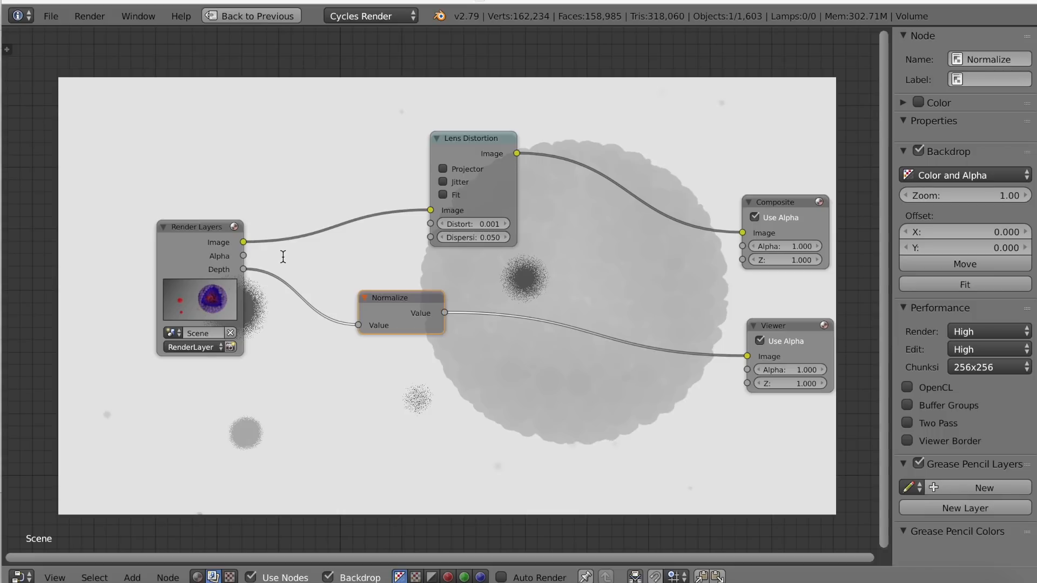
{"action": "mouse_move", "coordinate": [834, 362]}
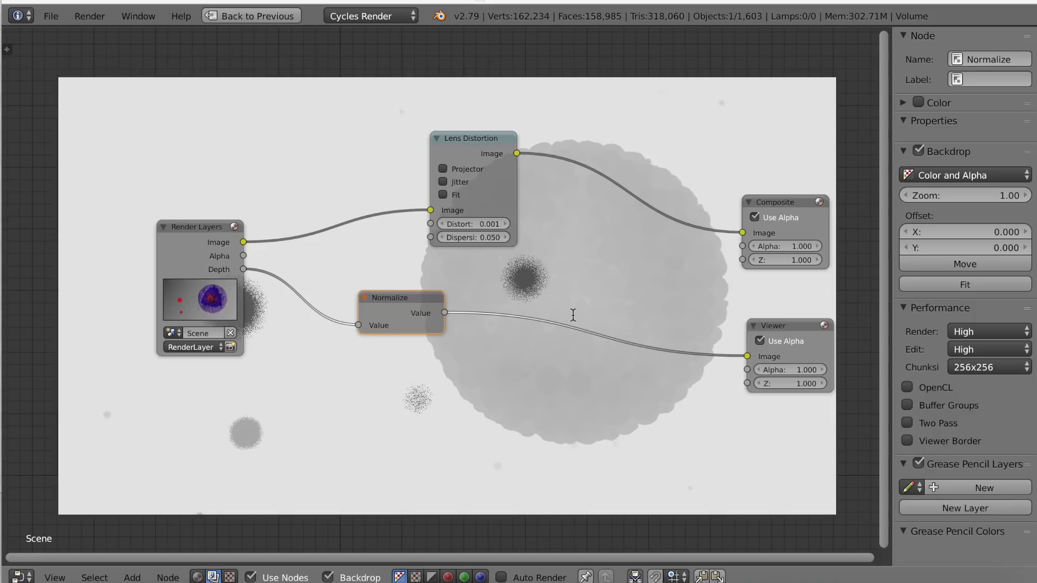
{"action": "mouse_move", "coordinate": [592, 303]}
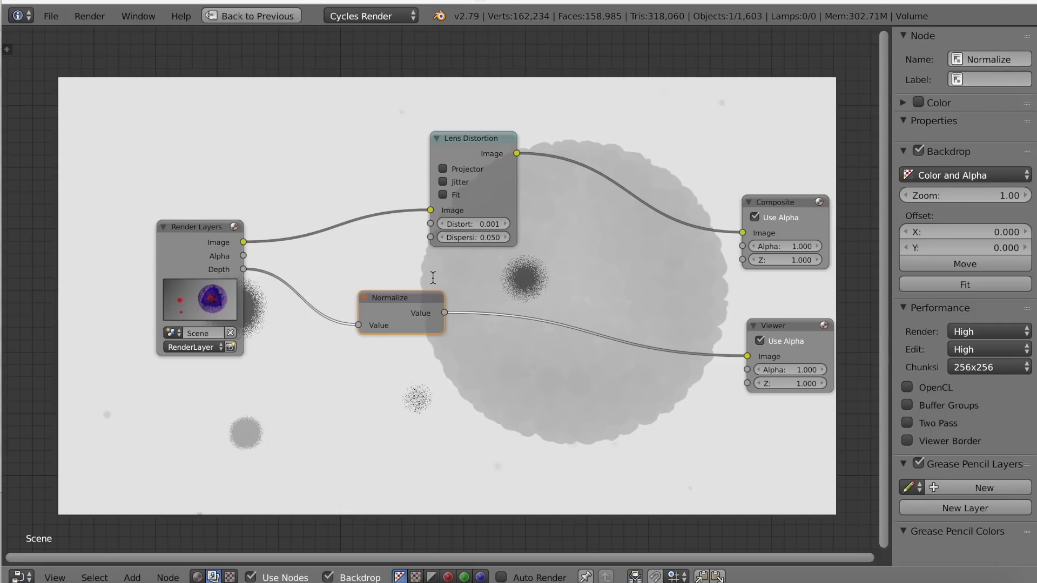
{"action": "mouse_move", "coordinate": [551, 301]}
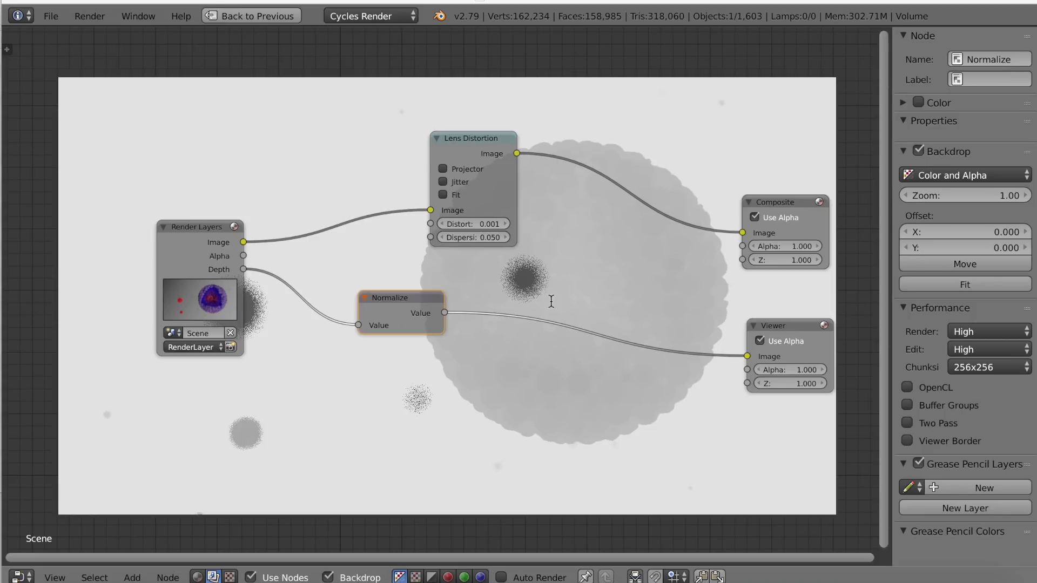
{"action": "mouse_move", "coordinate": [562, 287]}
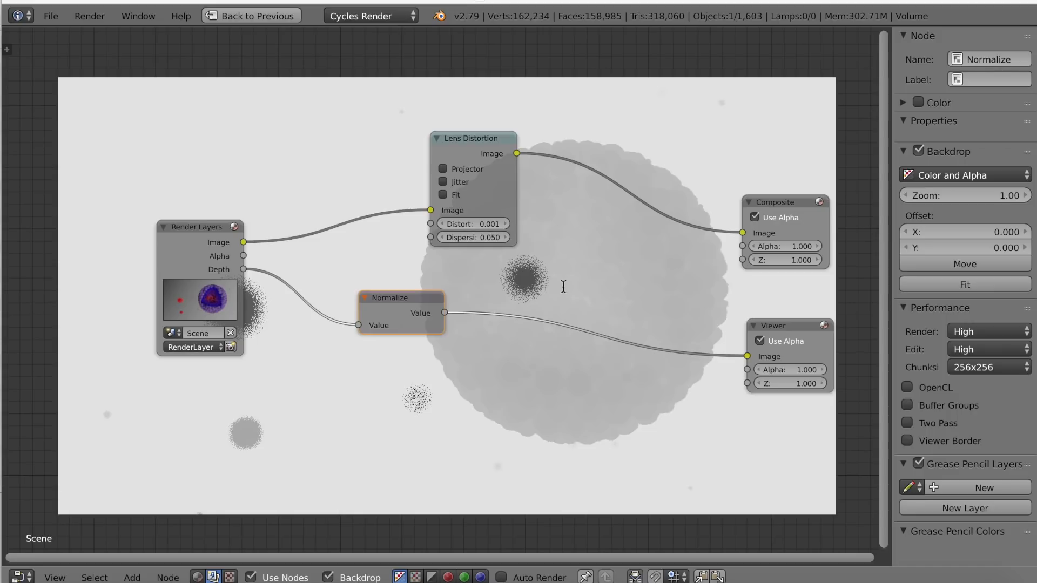
{"action": "mouse_move", "coordinate": [621, 287]}
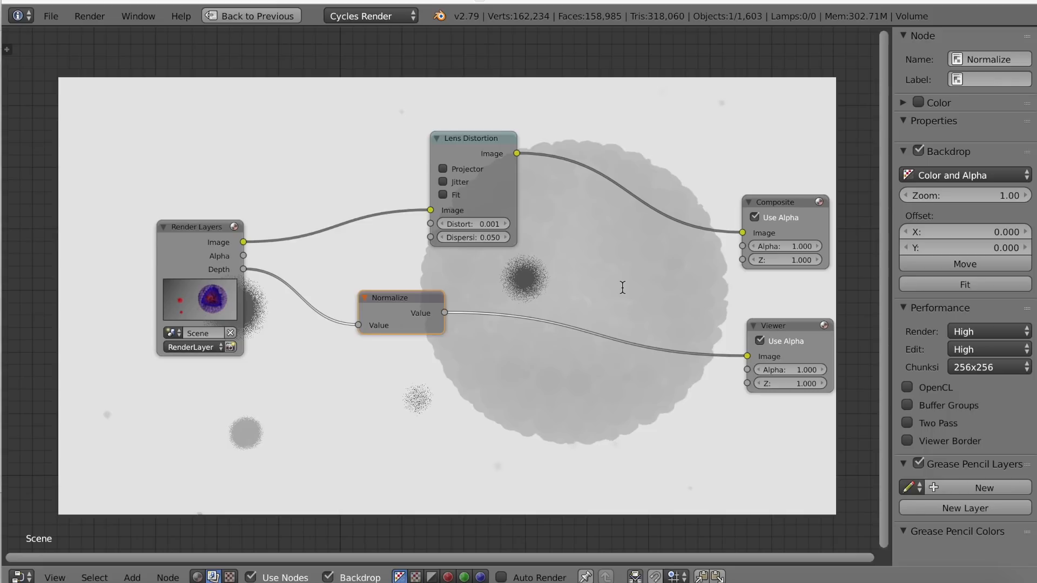